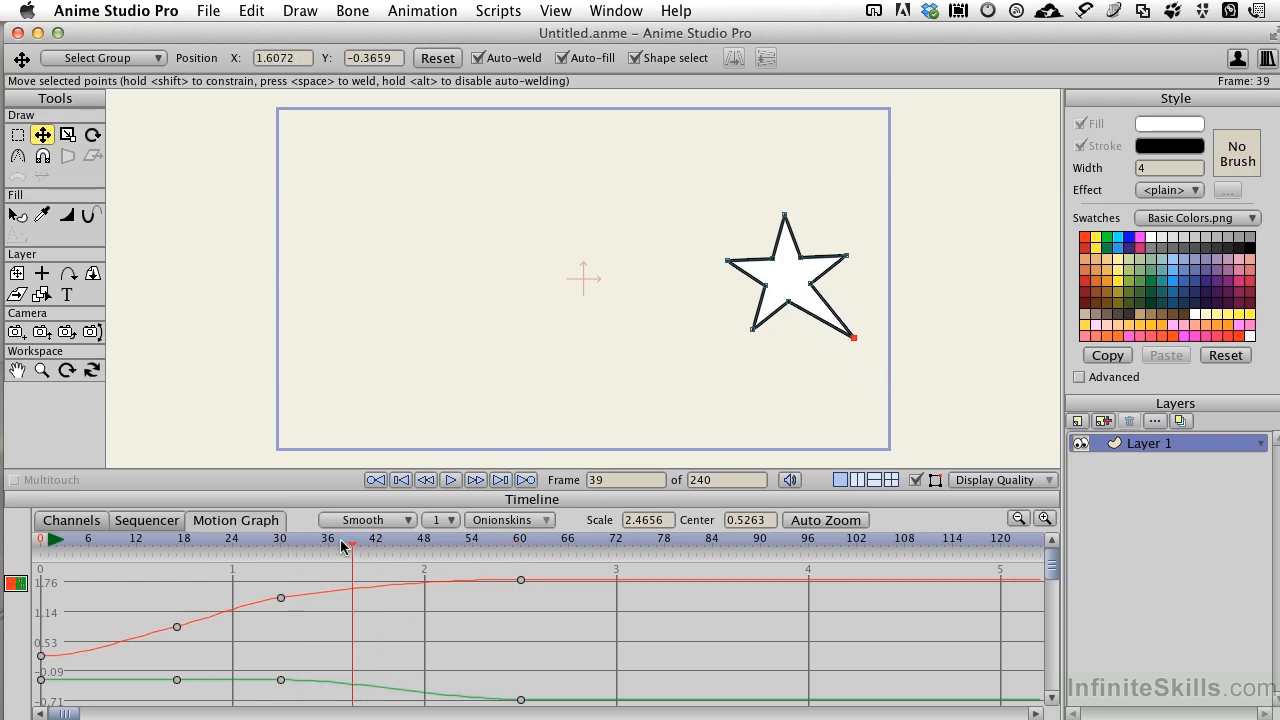
- Scrub back through the star's movement and box-select its keyframes at frames 30 and 60
drag(350, 548, 278, 548)
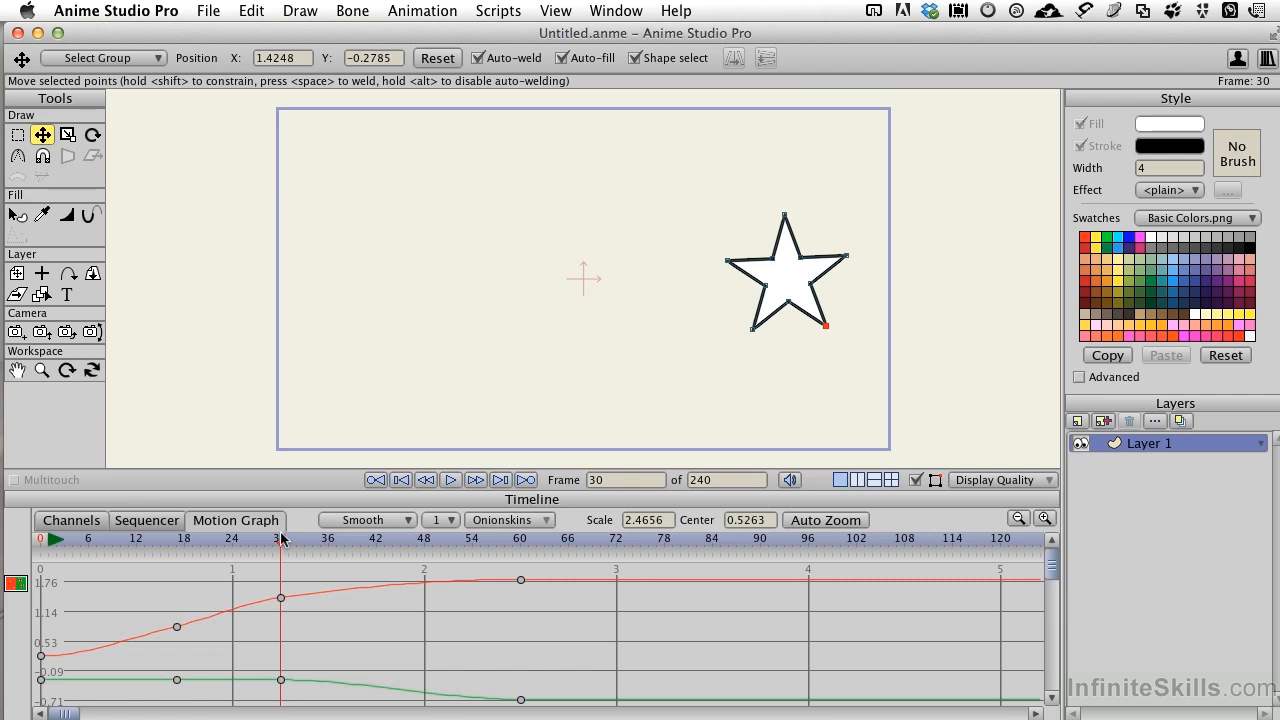
click(231, 538)
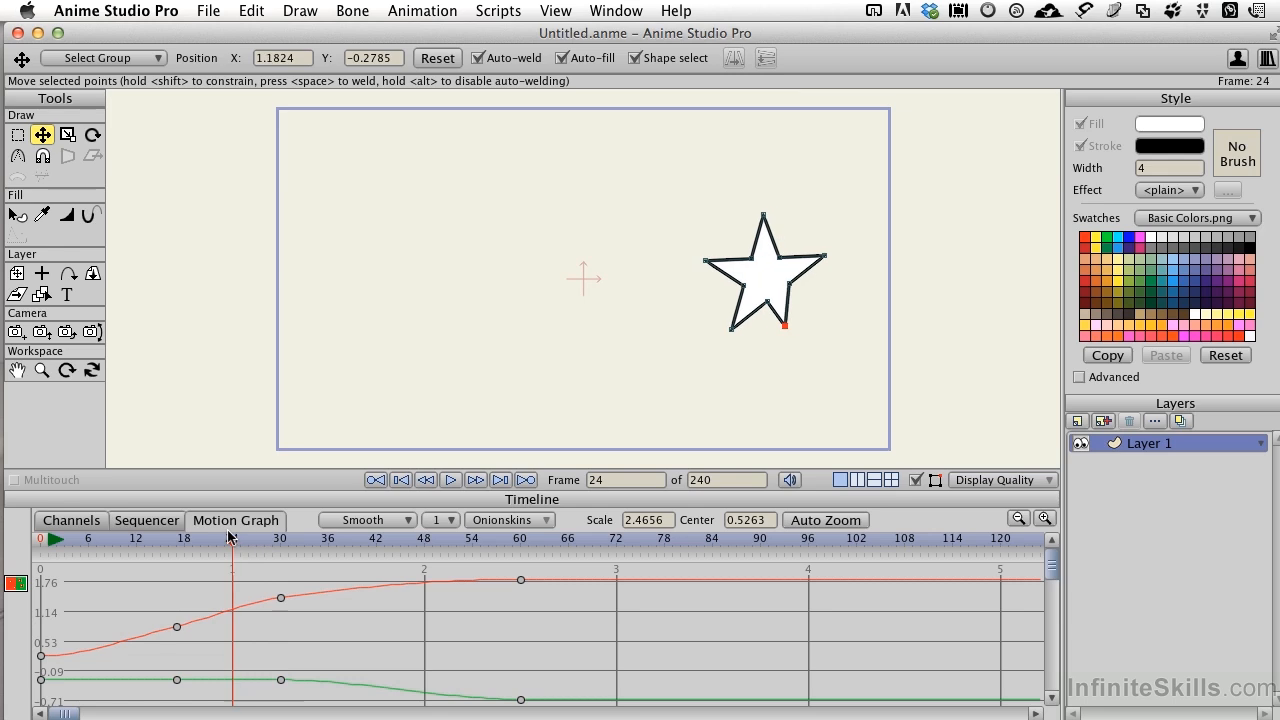
drag(231, 538, 208, 538)
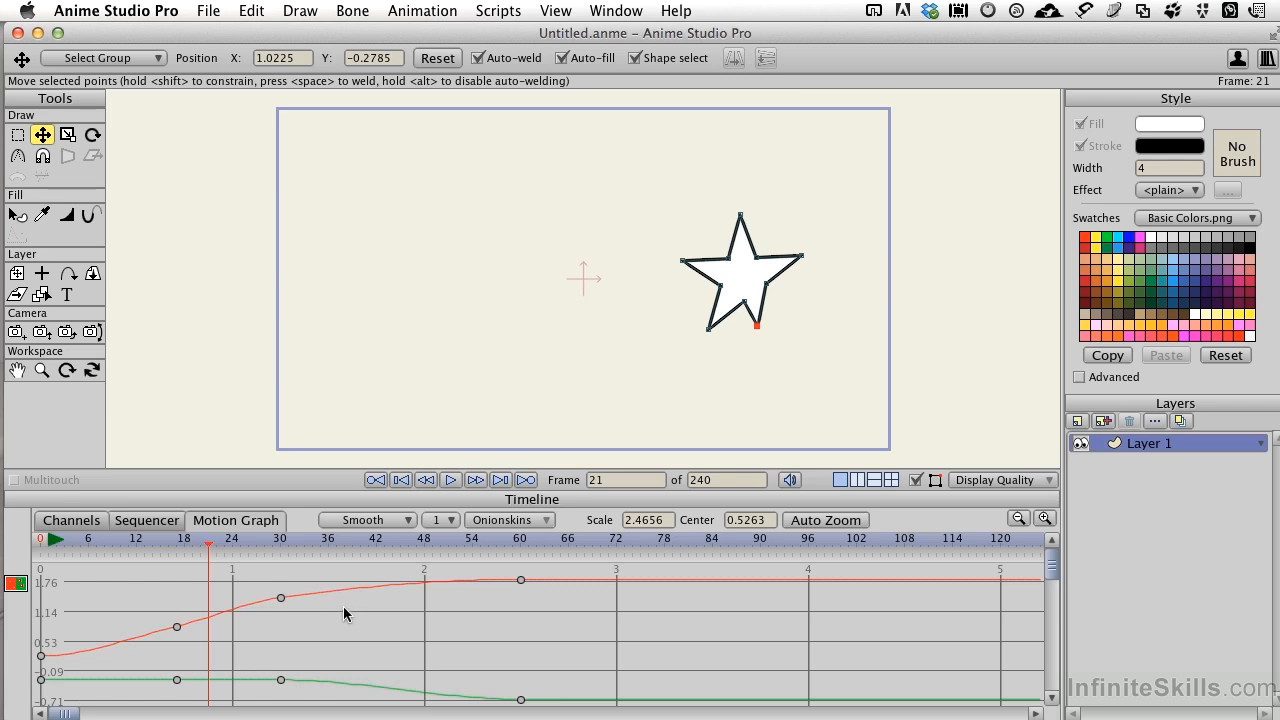
mouse_move(327, 609)
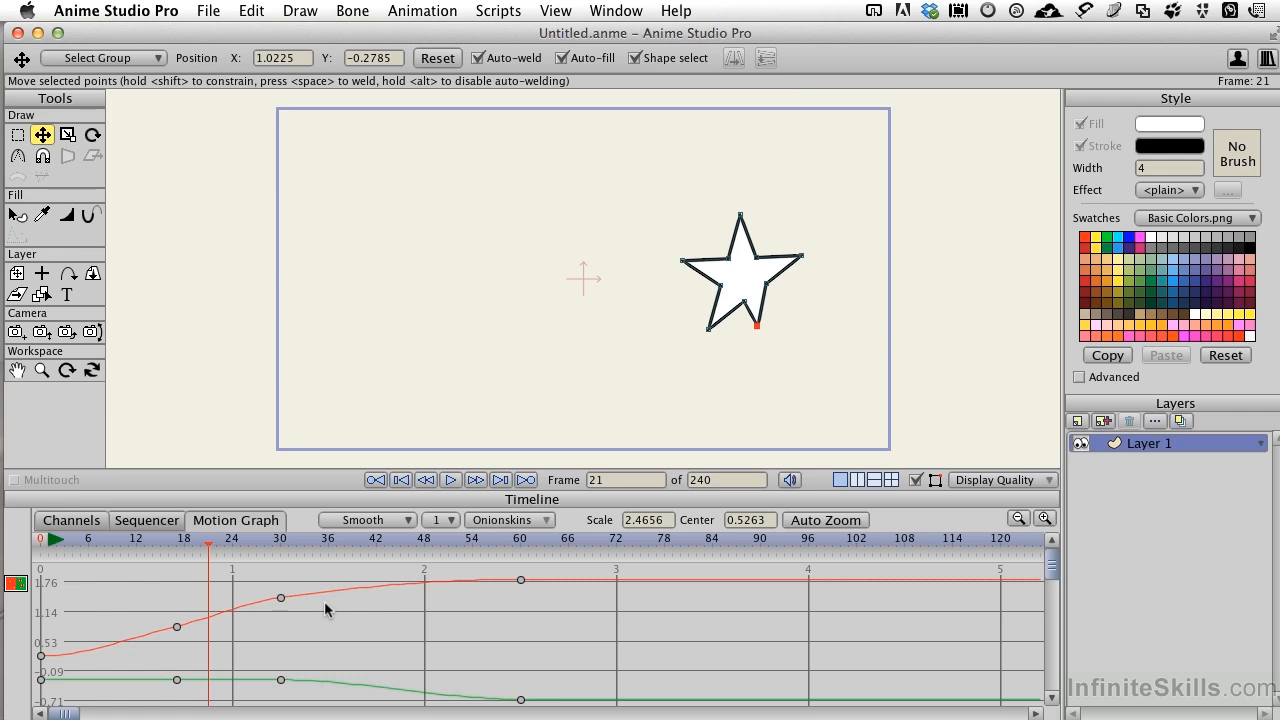
mouse_move(313, 611)
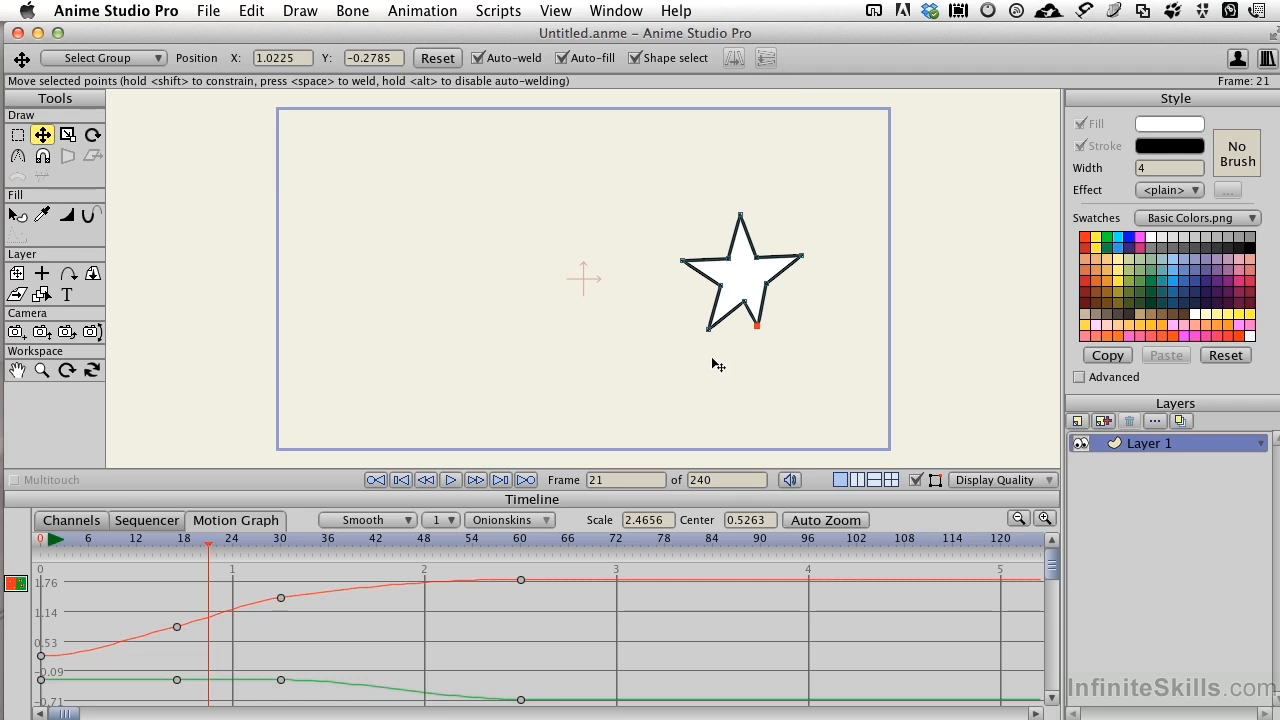
mouse_move(400, 592)
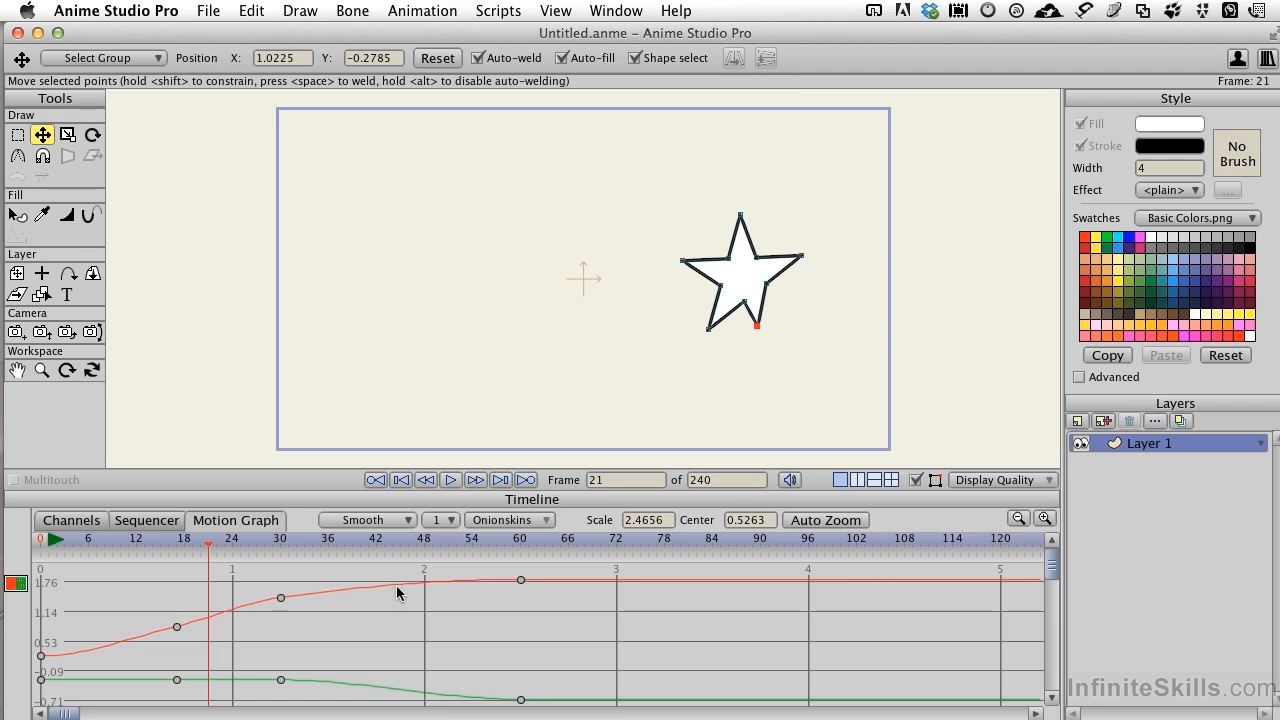
mouse_move(270, 603)
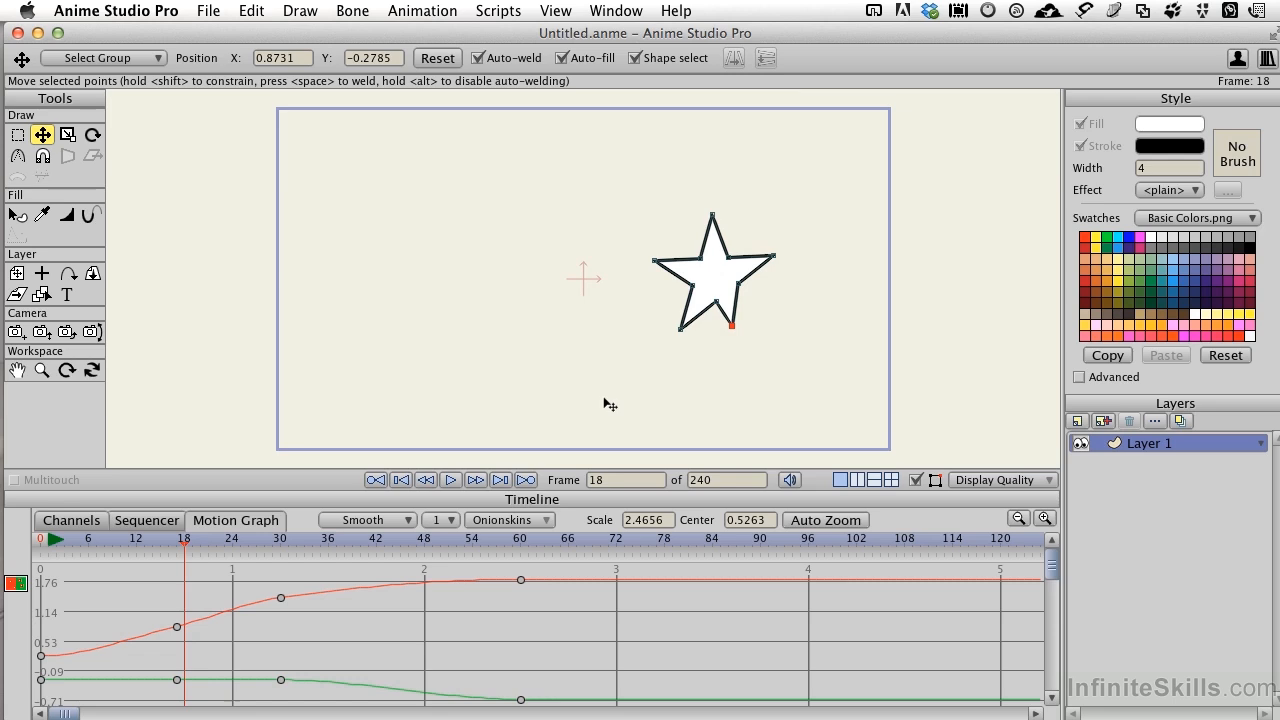
mouse_move(640, 403)
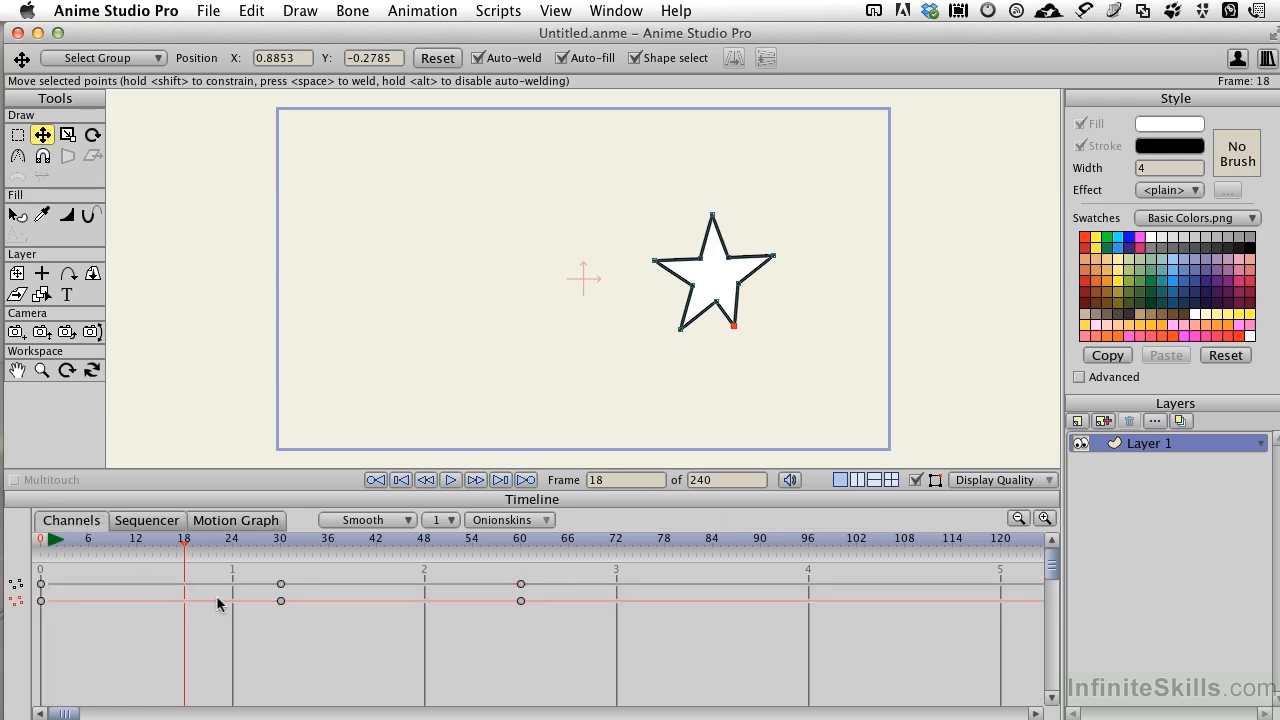
mouse_move(378, 602)
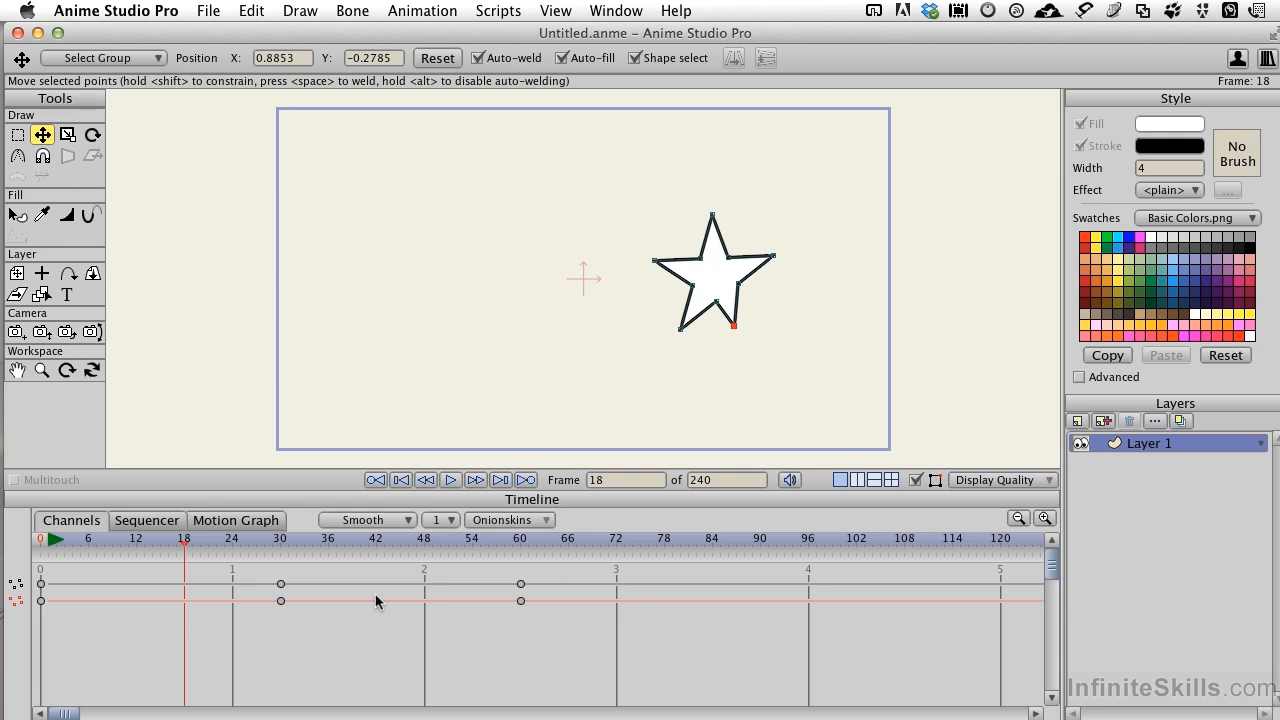
drag(298, 575, 520, 625)
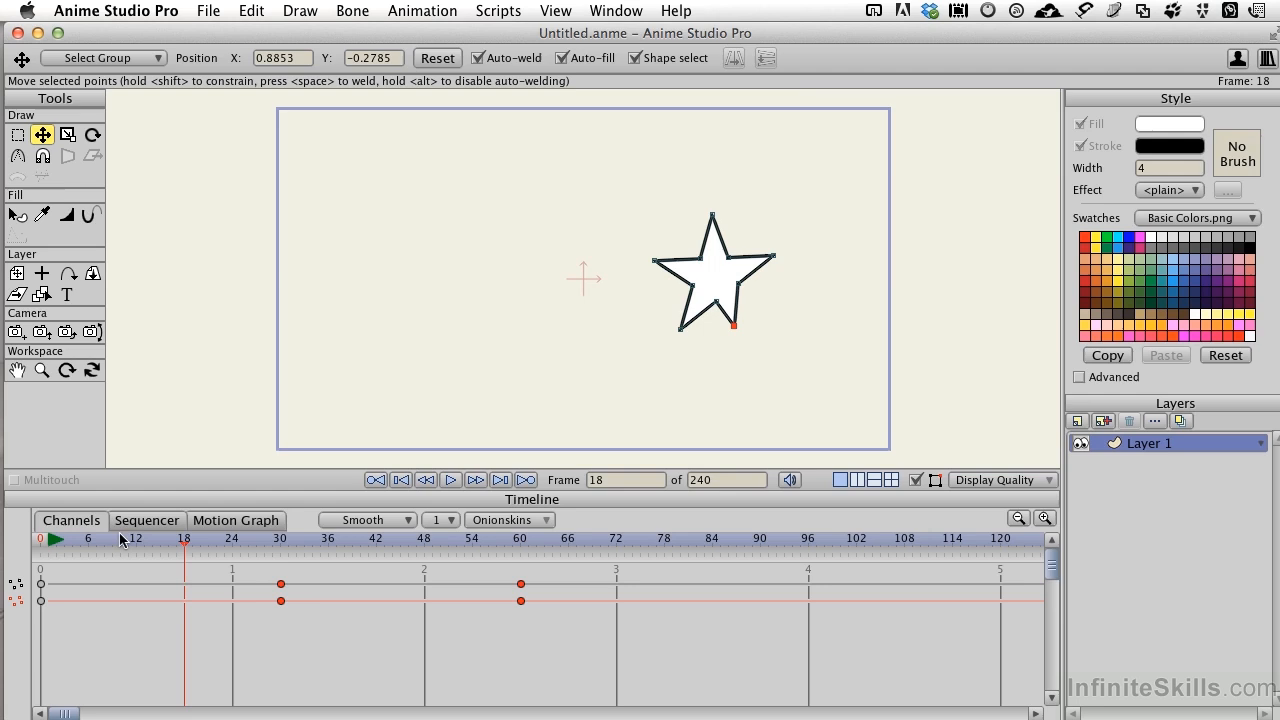
mouse_move(100, 530)
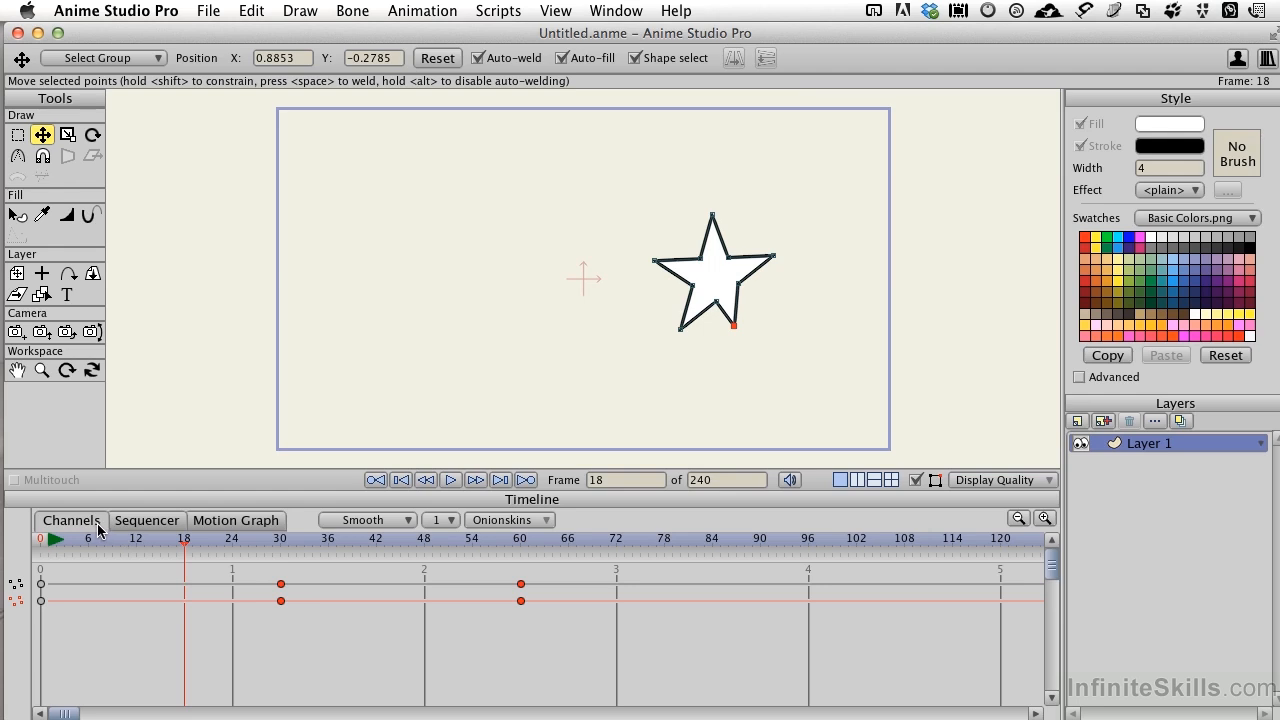
mouse_move(100, 530)
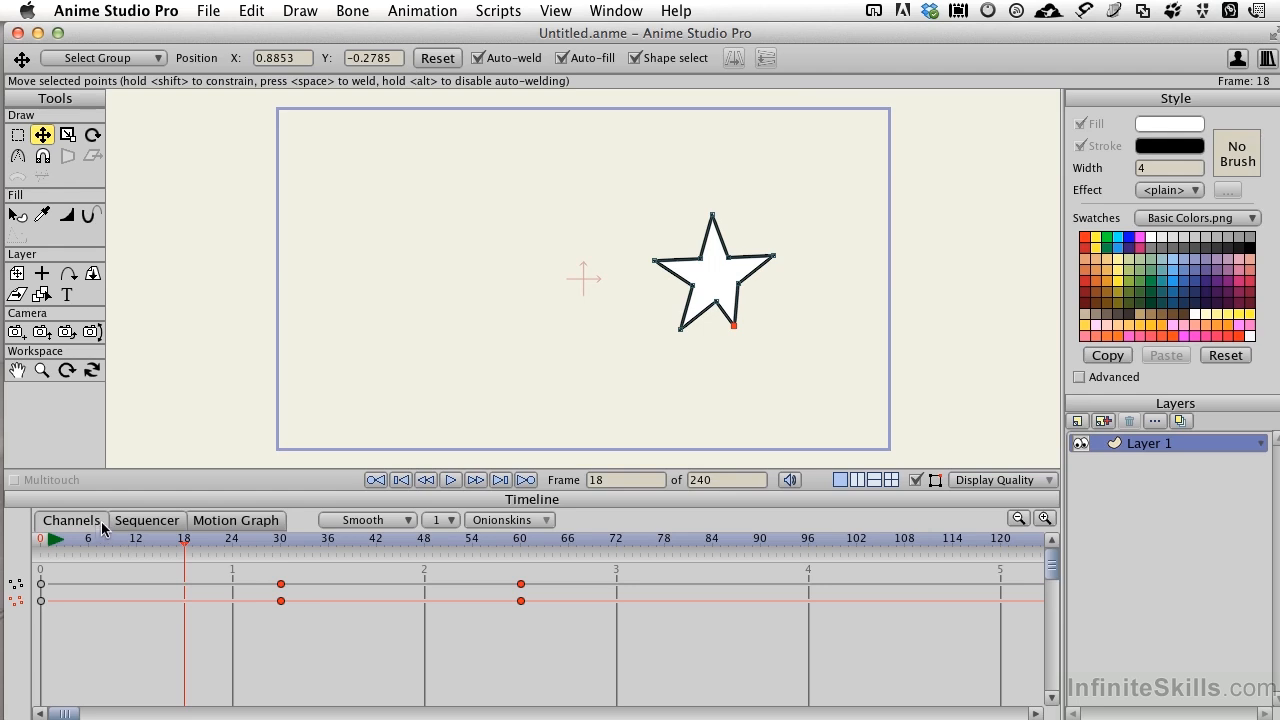
mouse_move(180, 583)
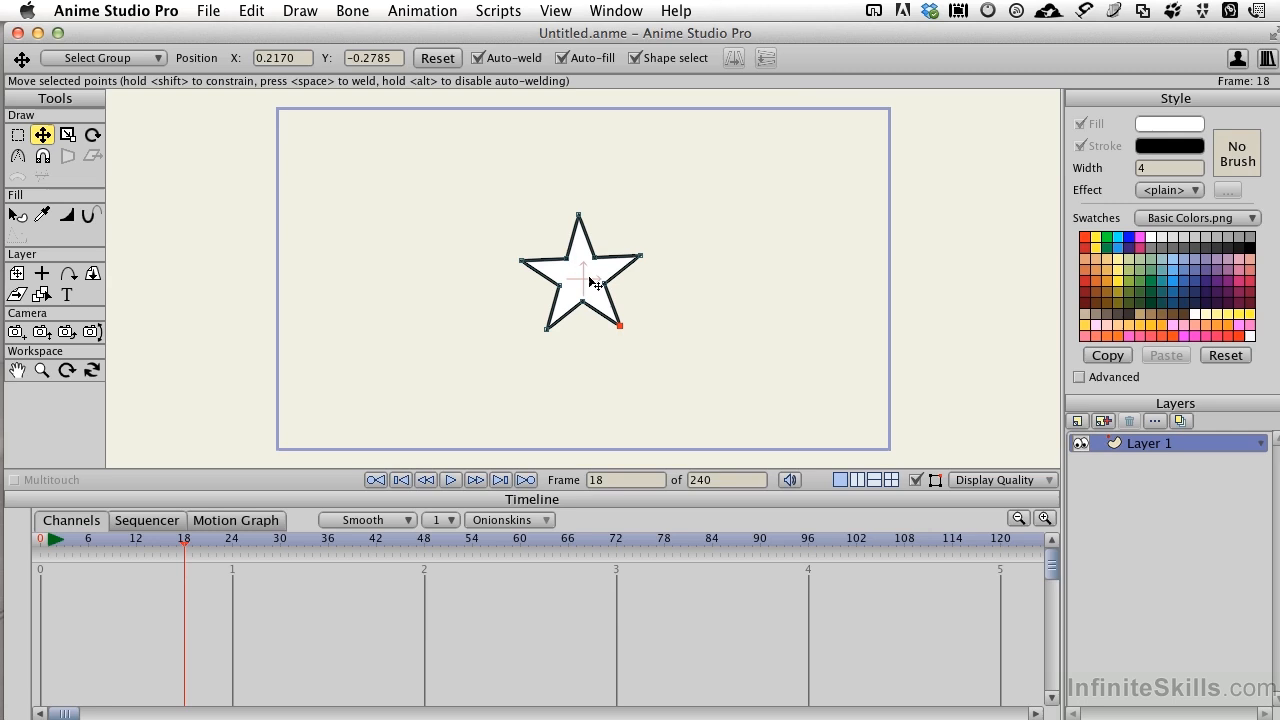
mouse_move(558, 338)
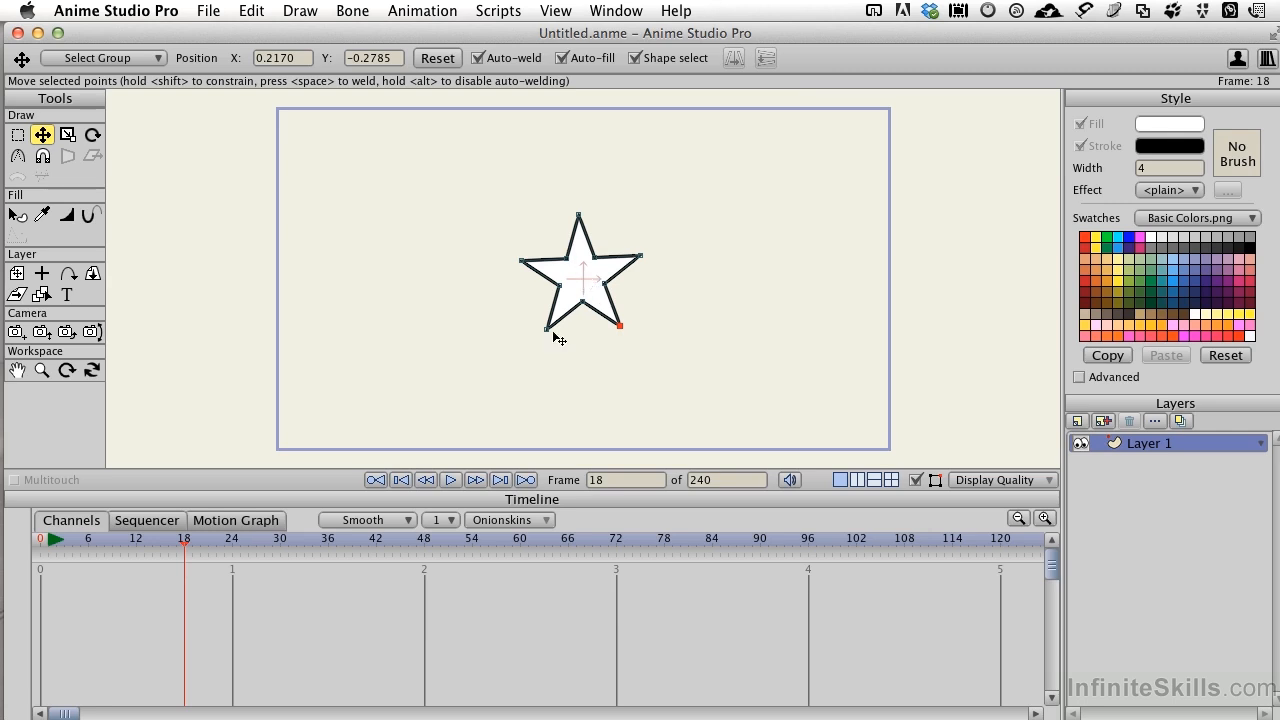
- At frame 30 drag the star to the right edge of the stage, then advance to frame 60
click(281, 539)
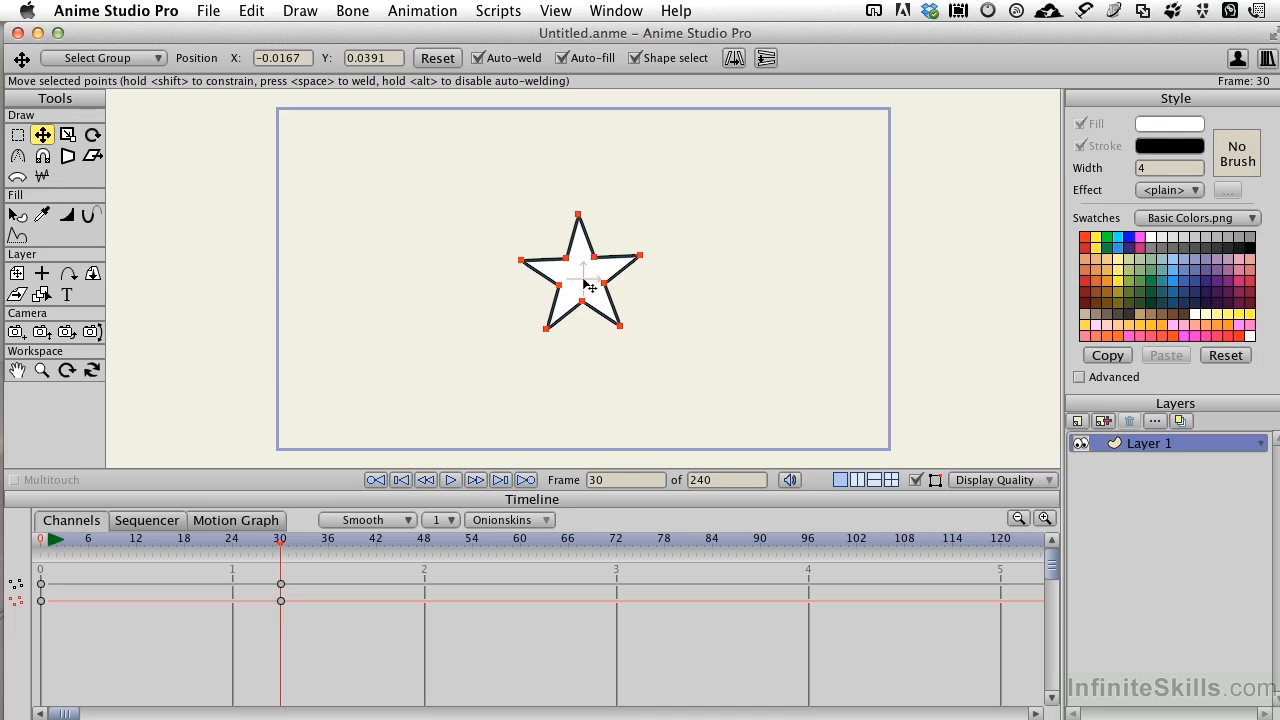
mouse_move(588, 285)
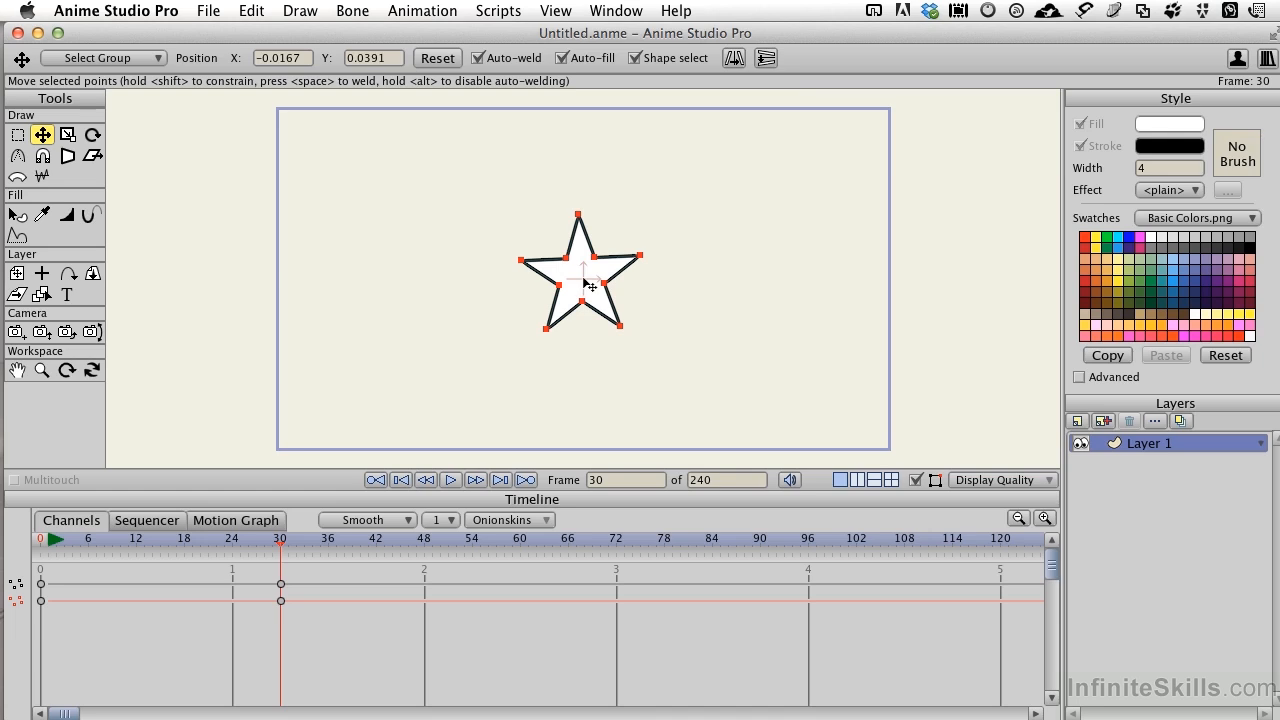
drag(583, 280, 773, 280)
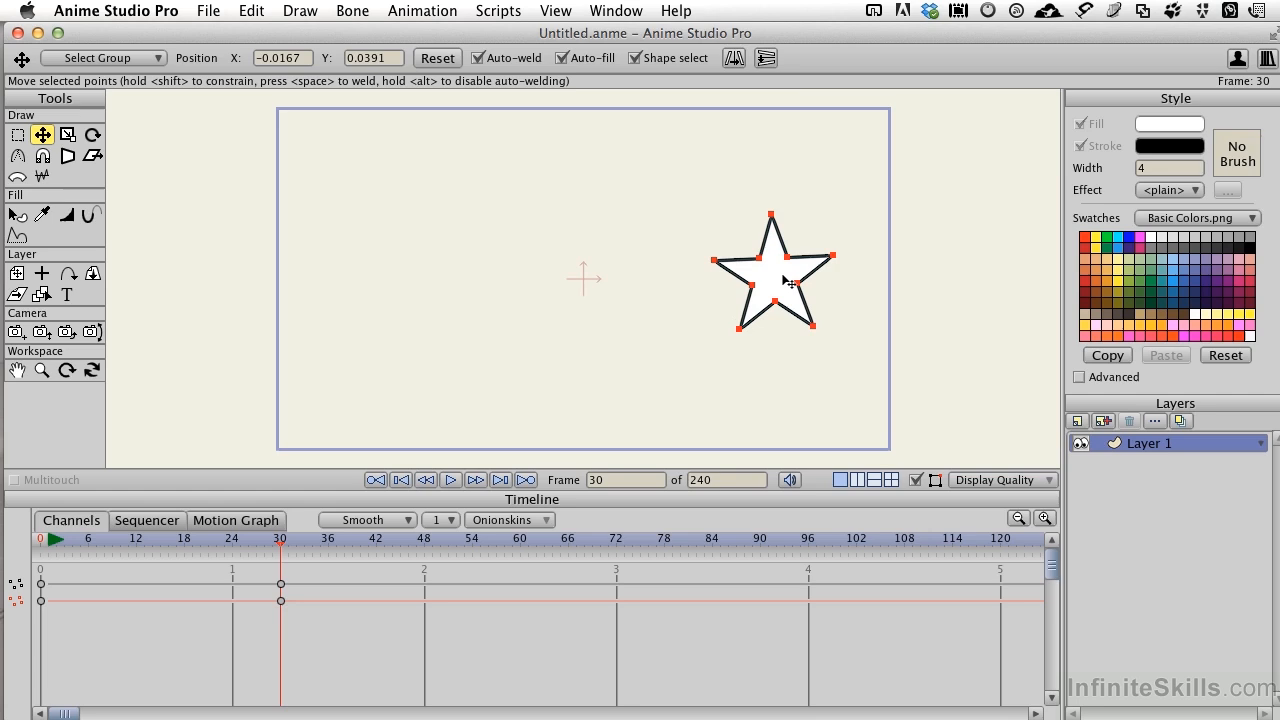
drag(770, 280, 790, 278)
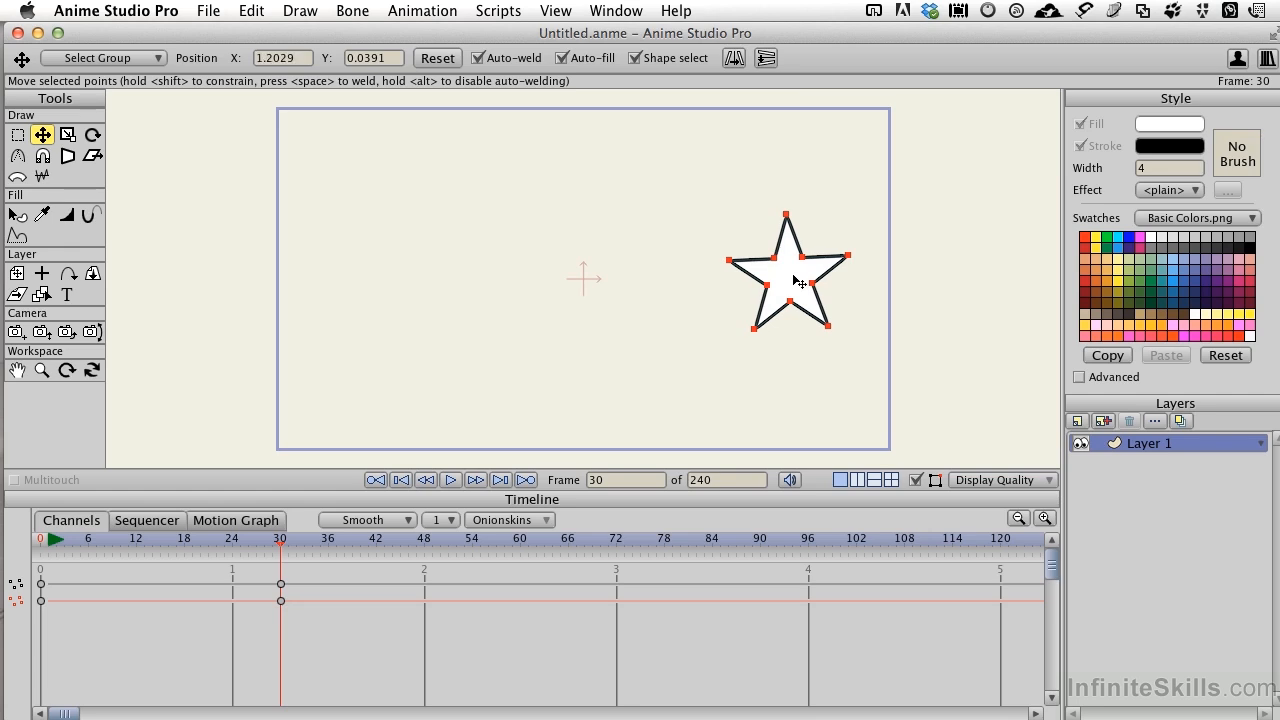
click(520, 538)
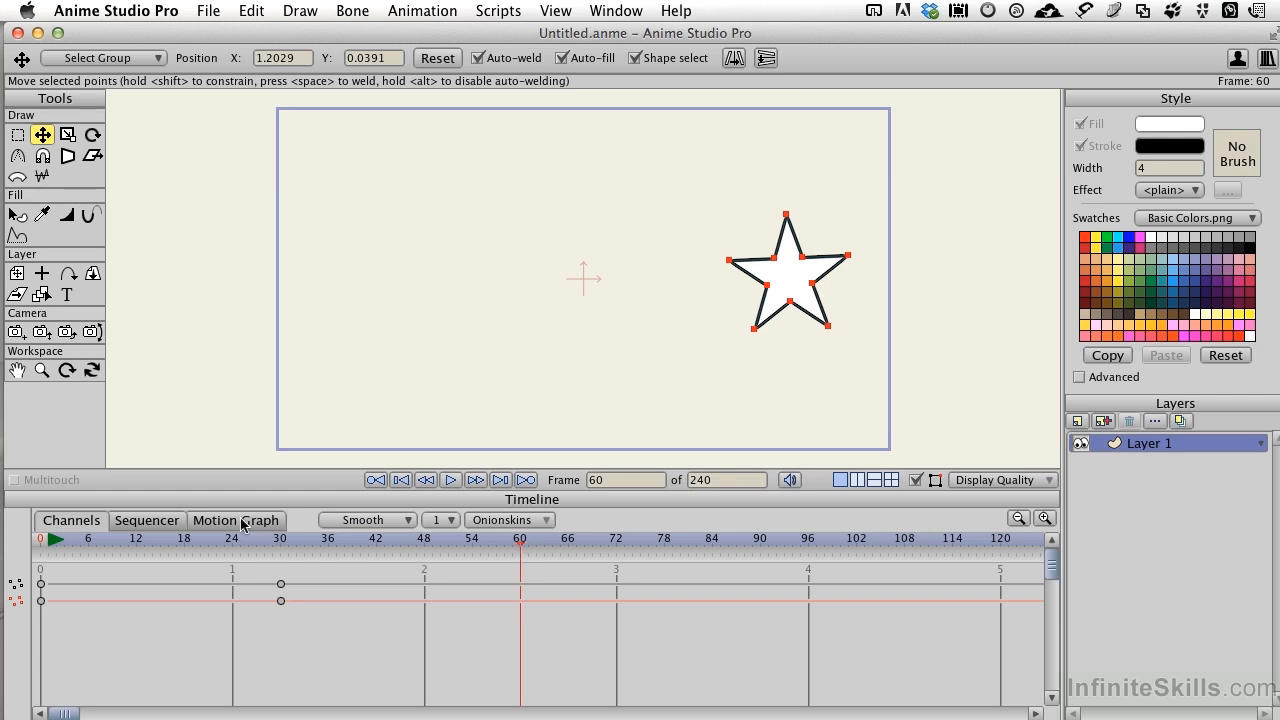
- Show the star's position curves in the motion graph with the playhead at frame 30
click(235, 519)
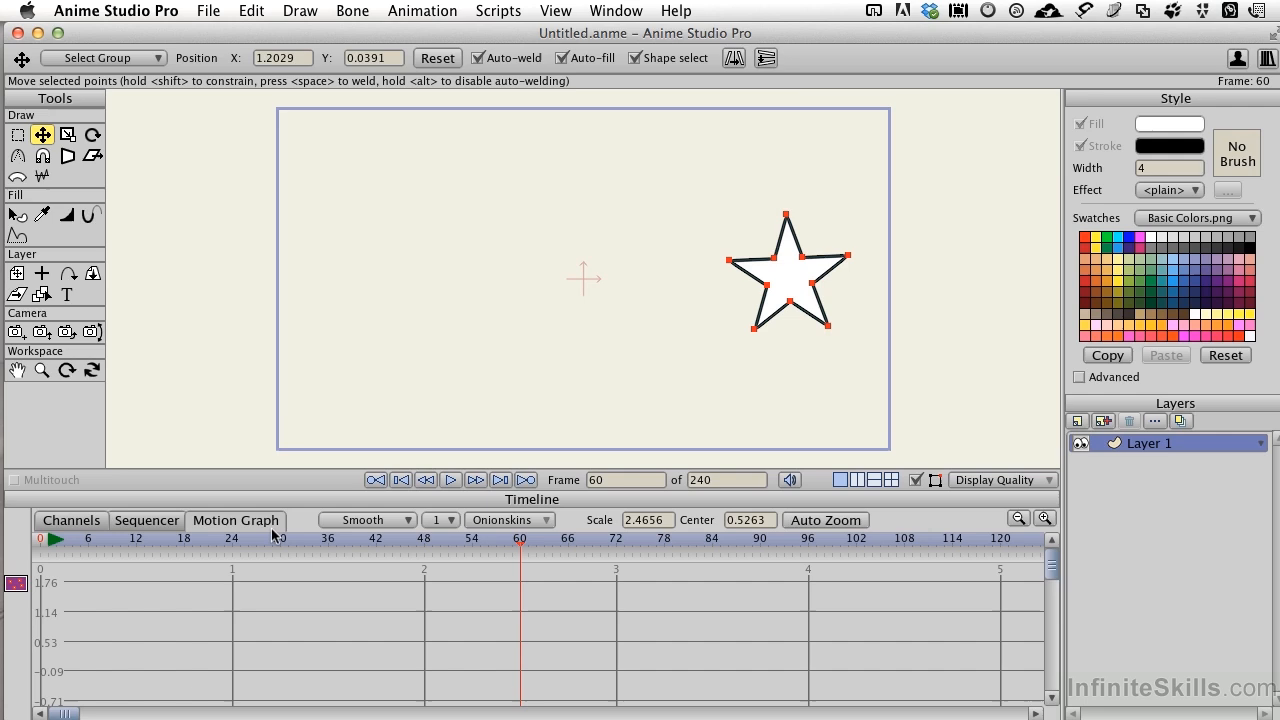
click(282, 538)
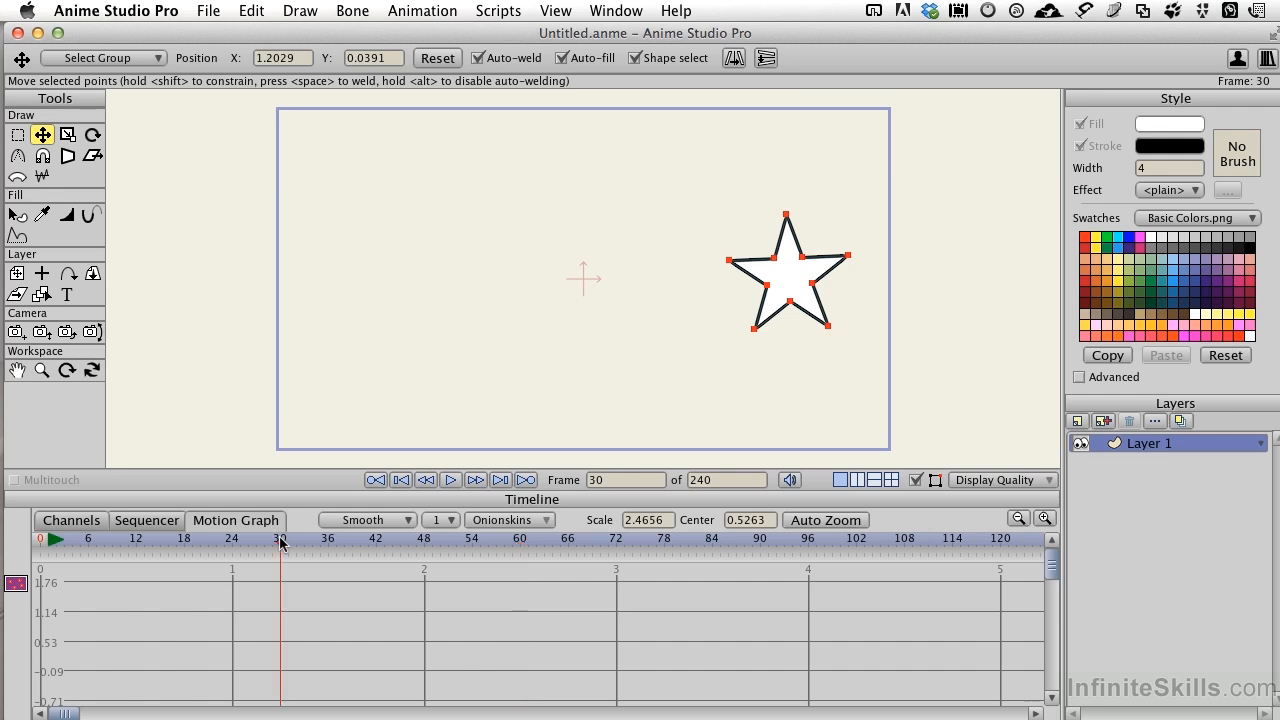
click(437, 57)
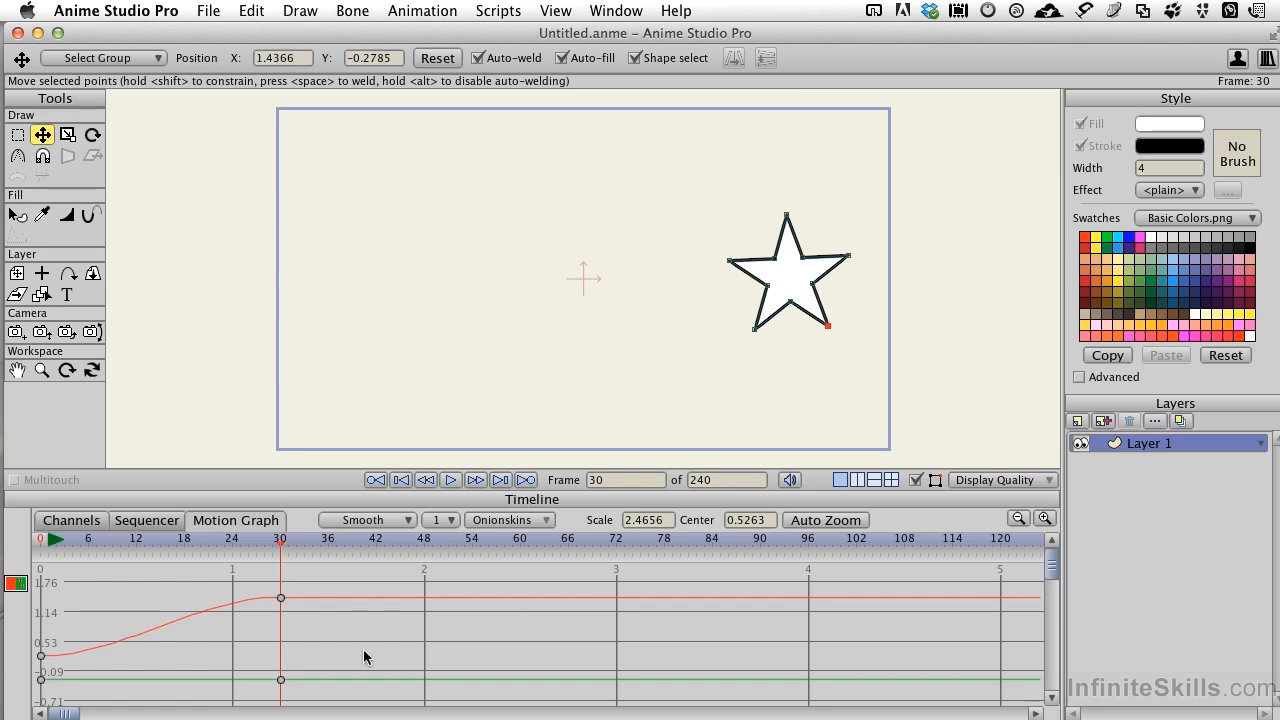
mouse_move(304, 645)
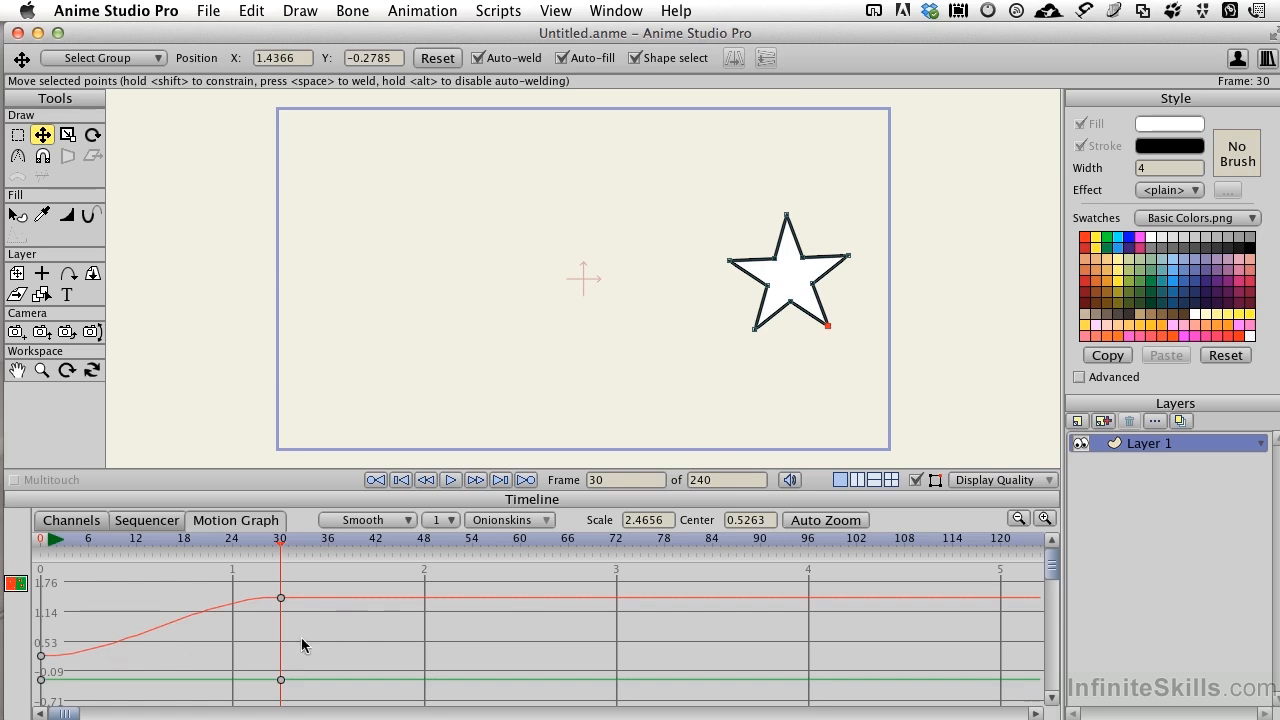
mouse_move(318, 647)
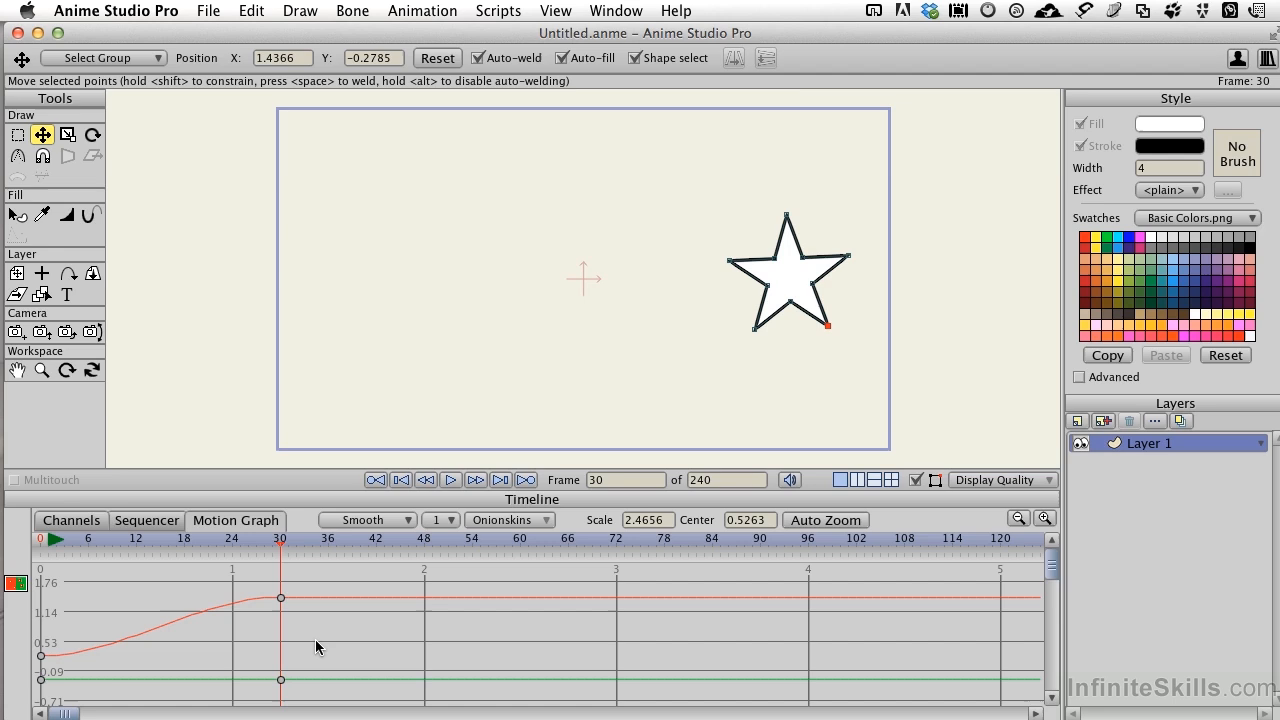
mouse_move(62, 660)
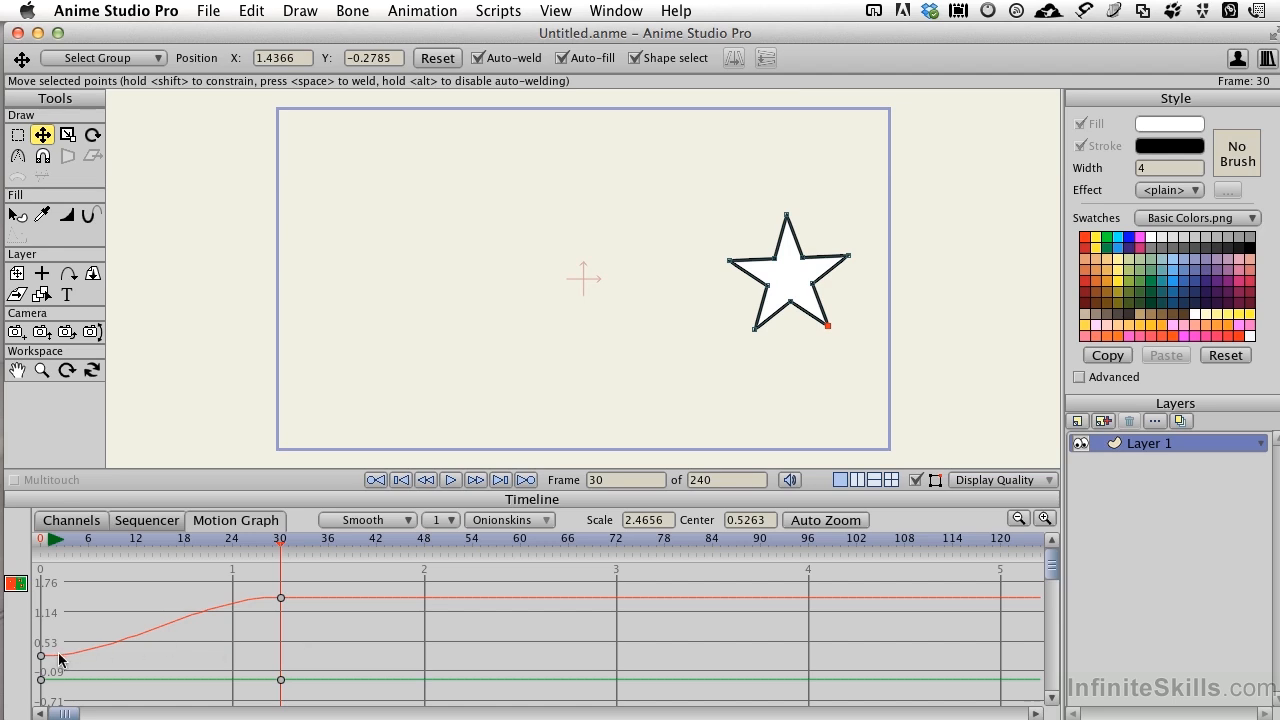
mouse_move(180, 625)
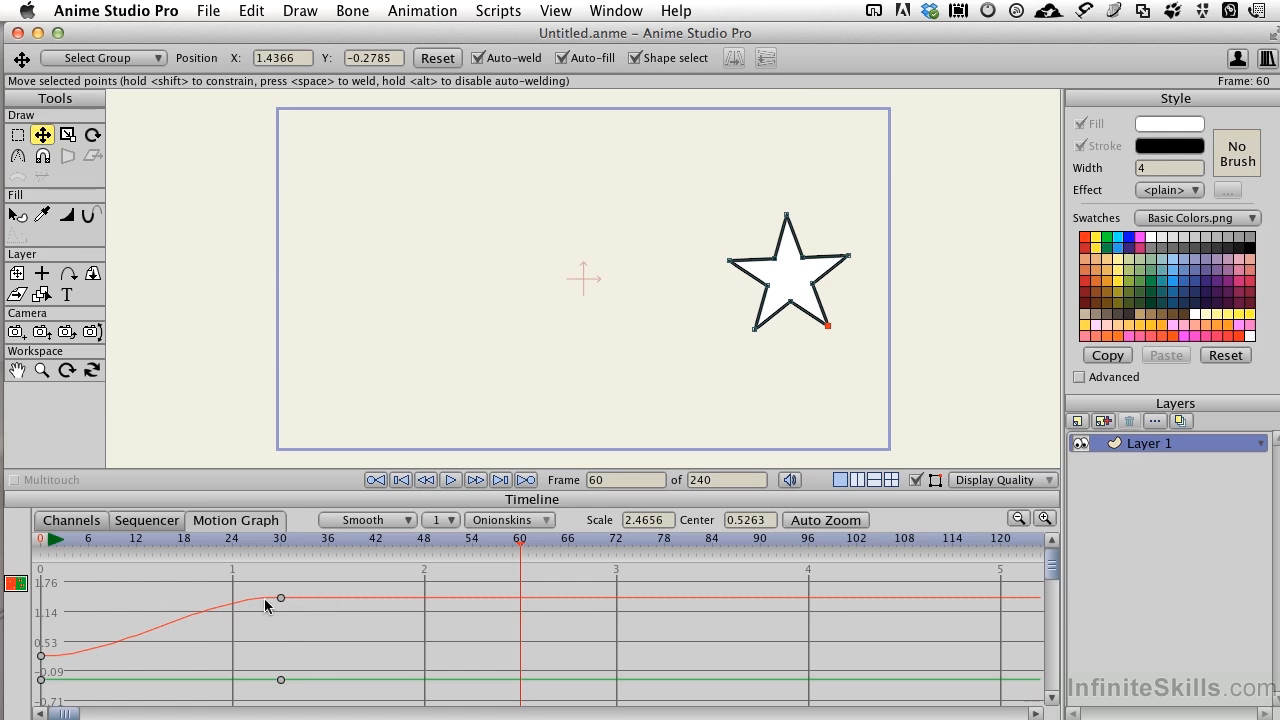
mouse_move(273, 605)
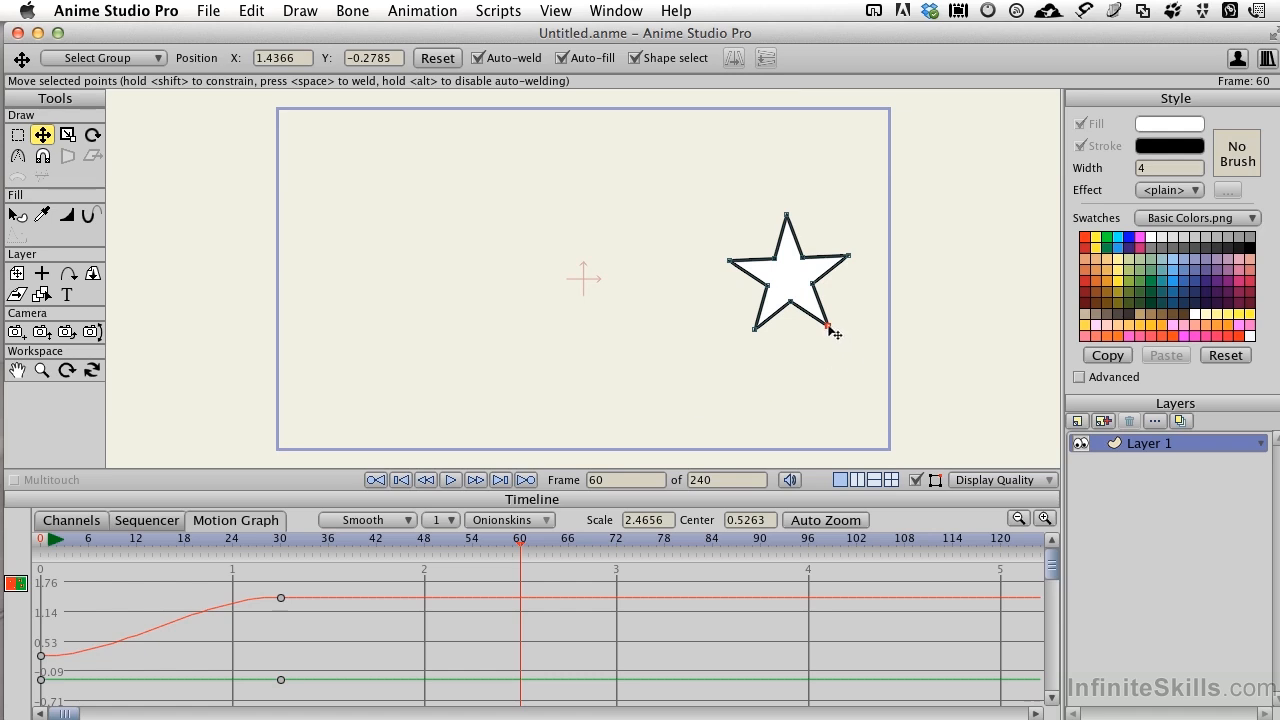
- Drag the star's lower-right point down-right at frame 60, keying the stretched shape
drag(825, 330, 895, 400)
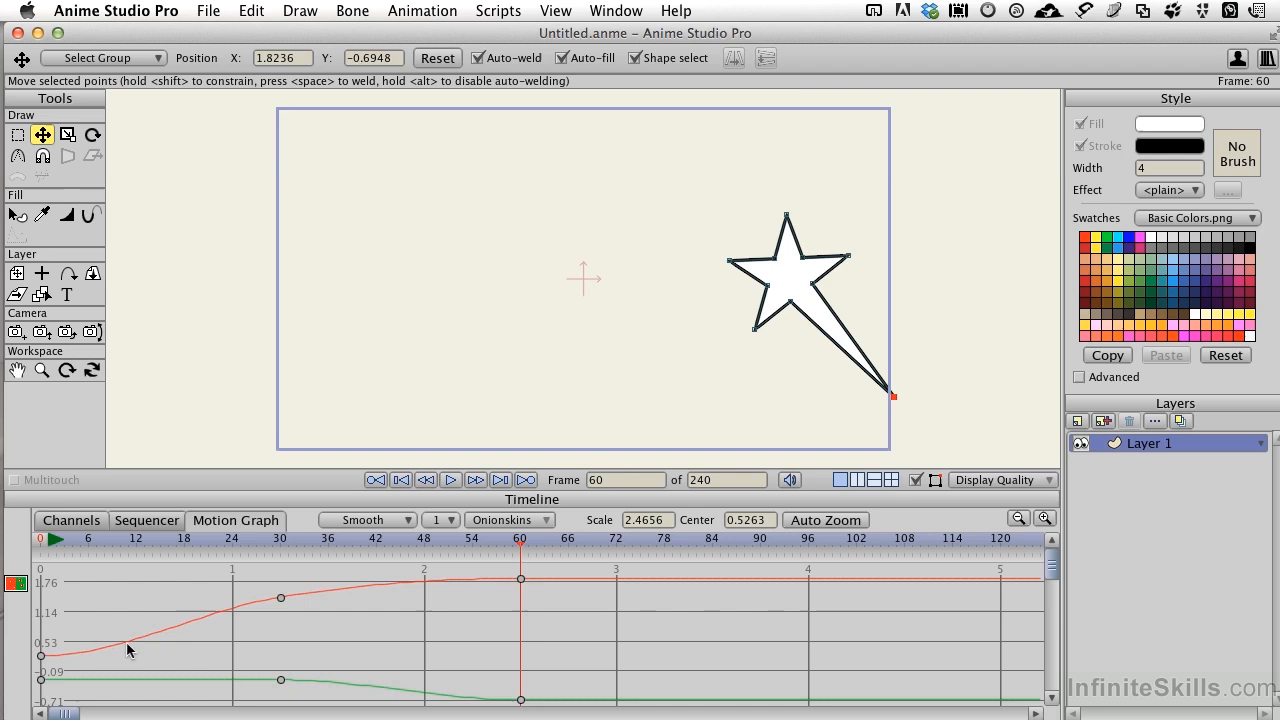
mouse_move(182, 620)
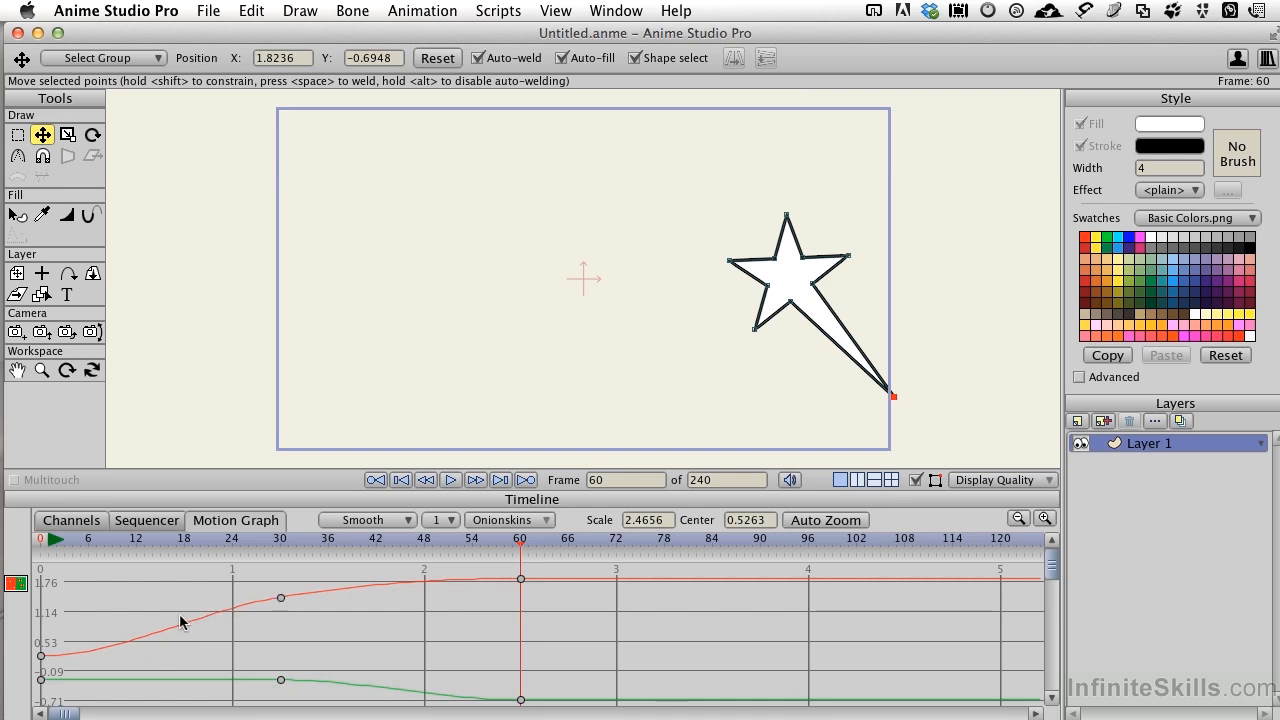
mouse_move(483, 580)
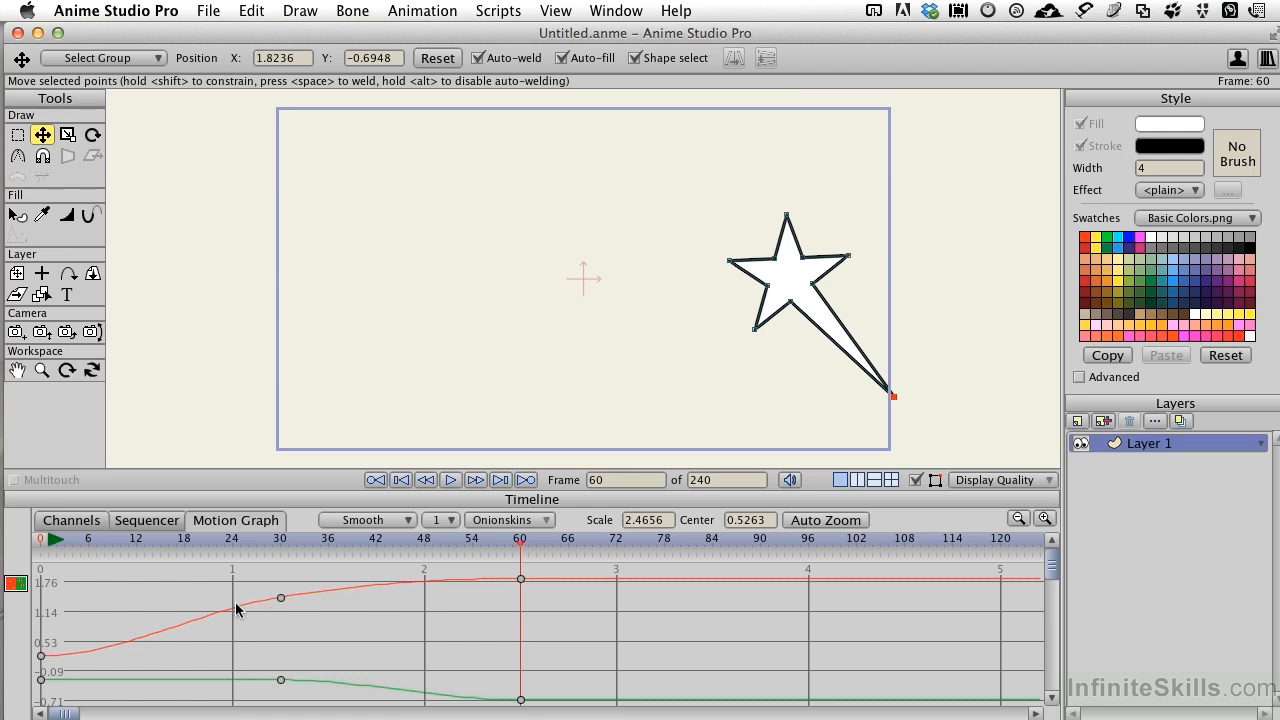
mouse_move(305, 603)
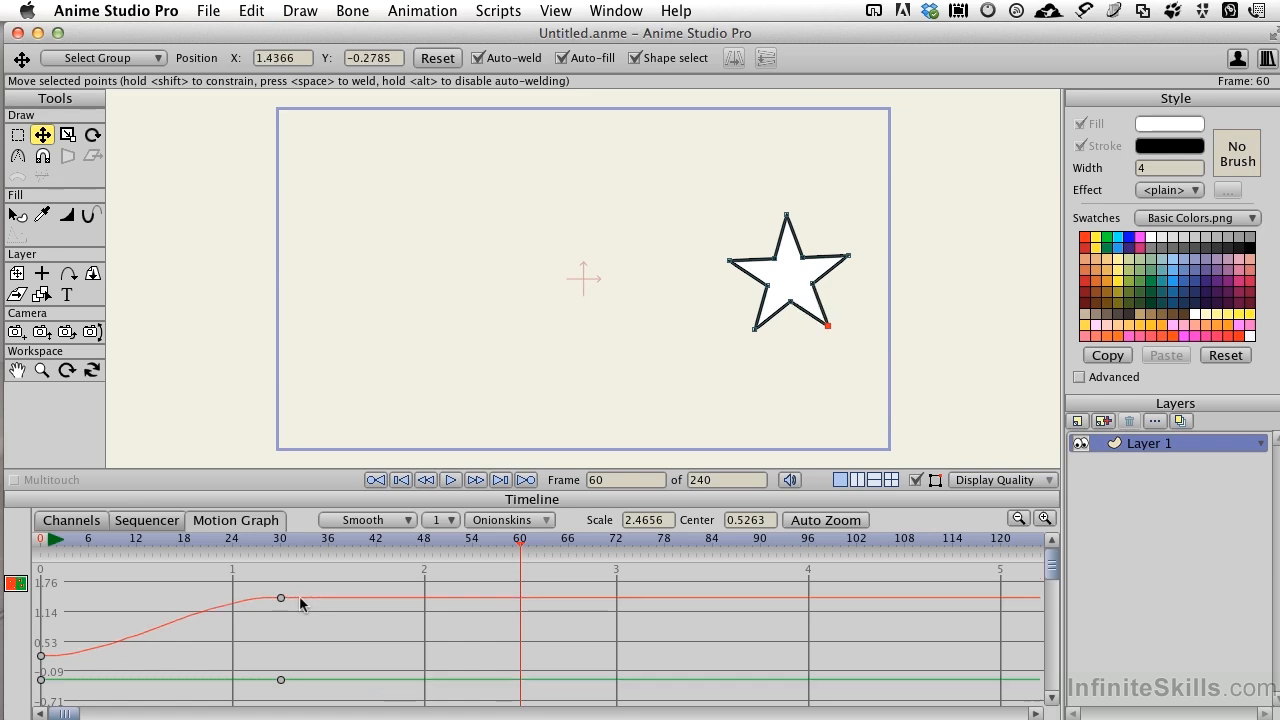
- Key the point at frame 31, stretch it outward again at frame 60, and auto-zoom the motion graph
click(358, 538)
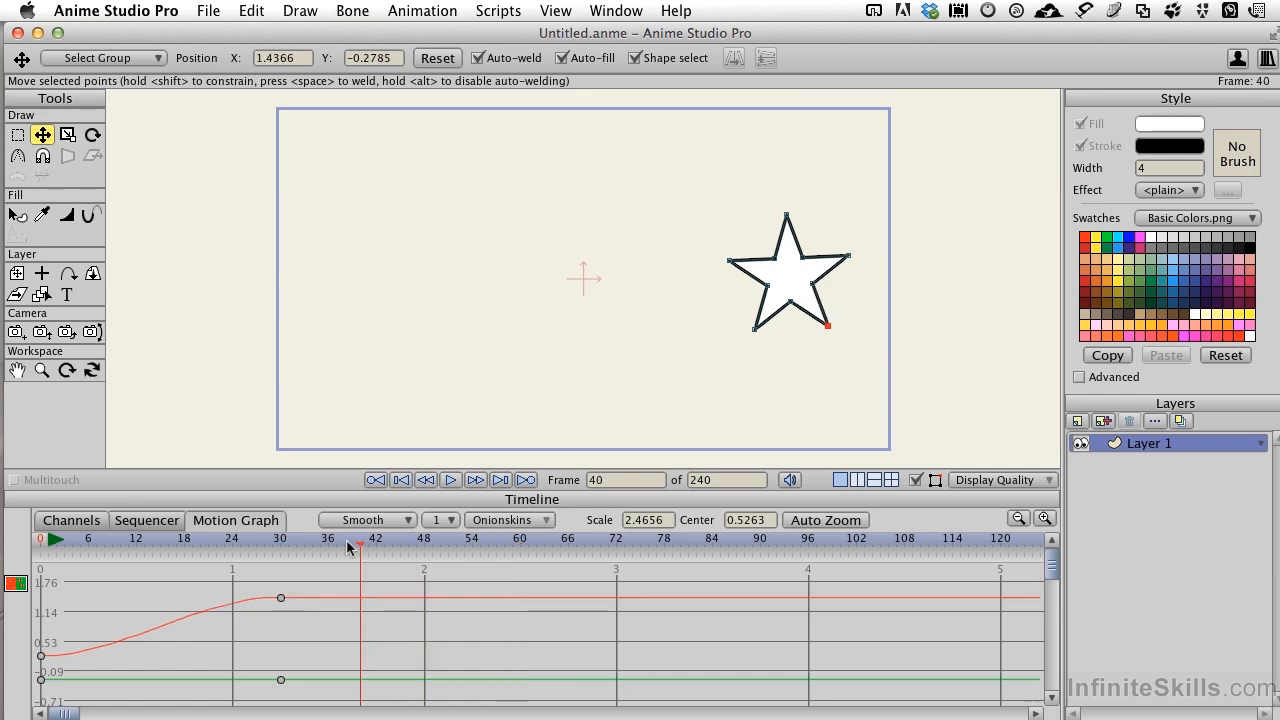
click(288, 538)
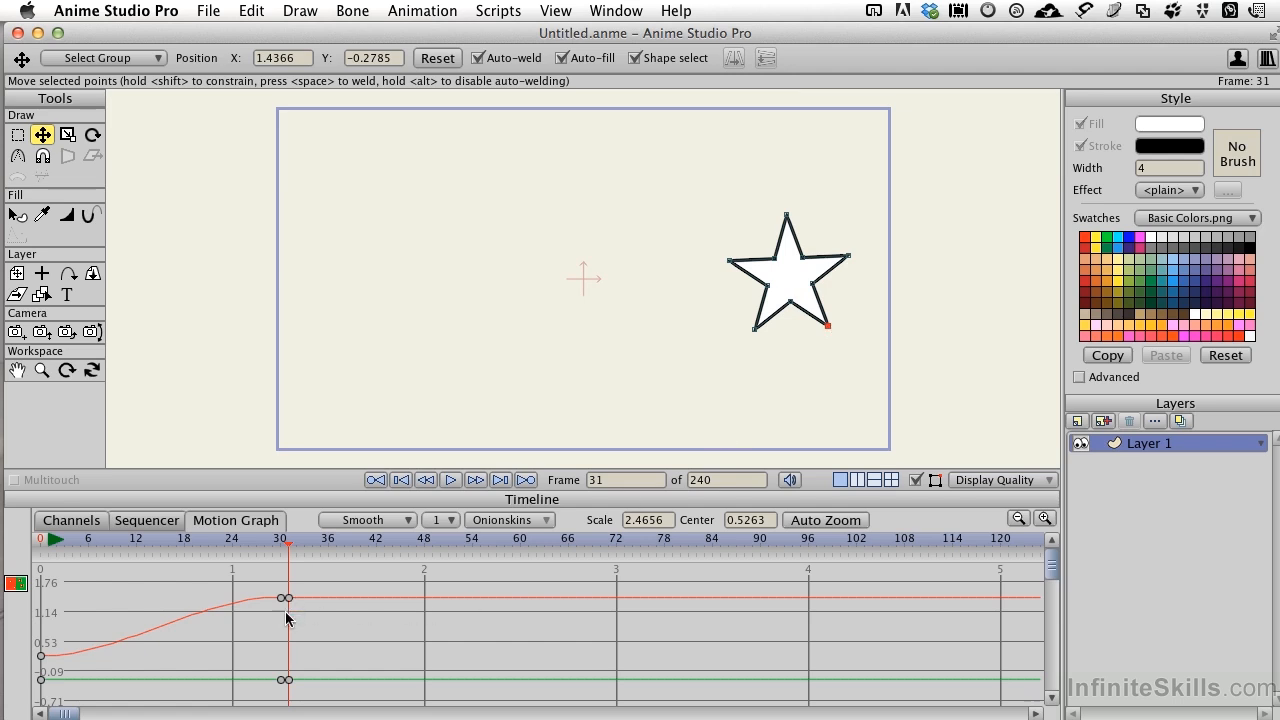
mouse_move(322, 605)
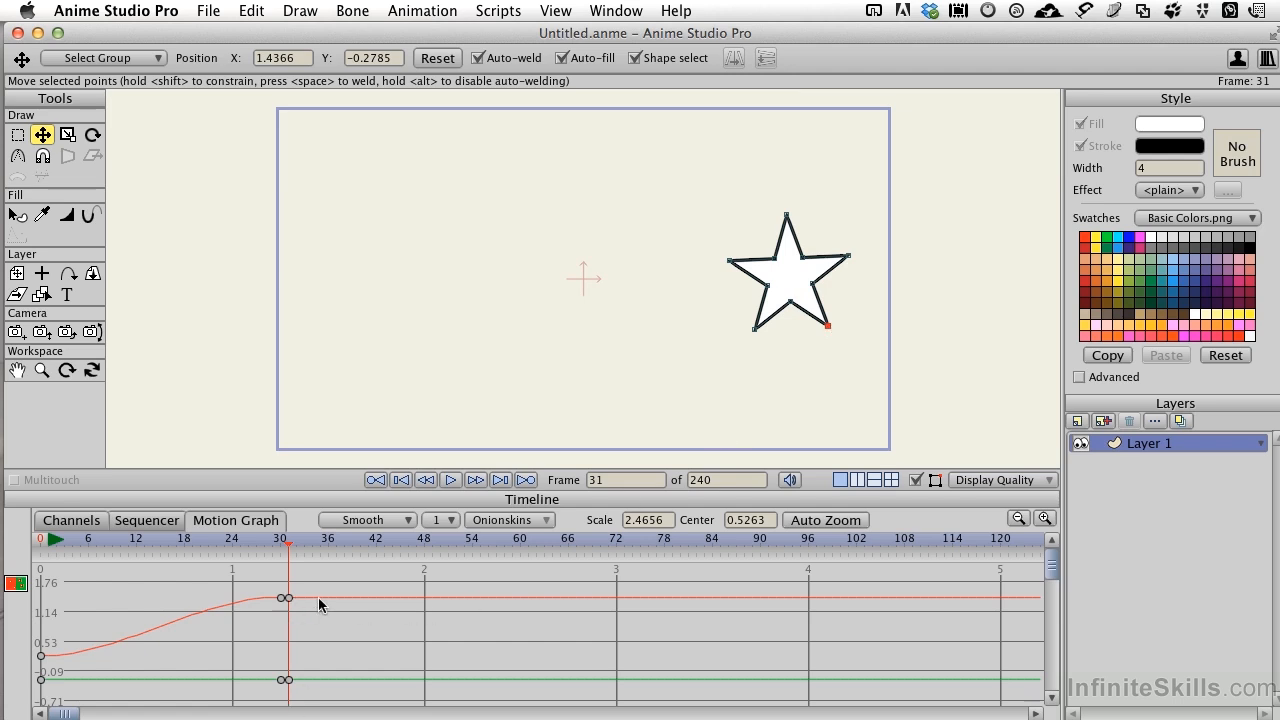
mouse_move(368, 597)
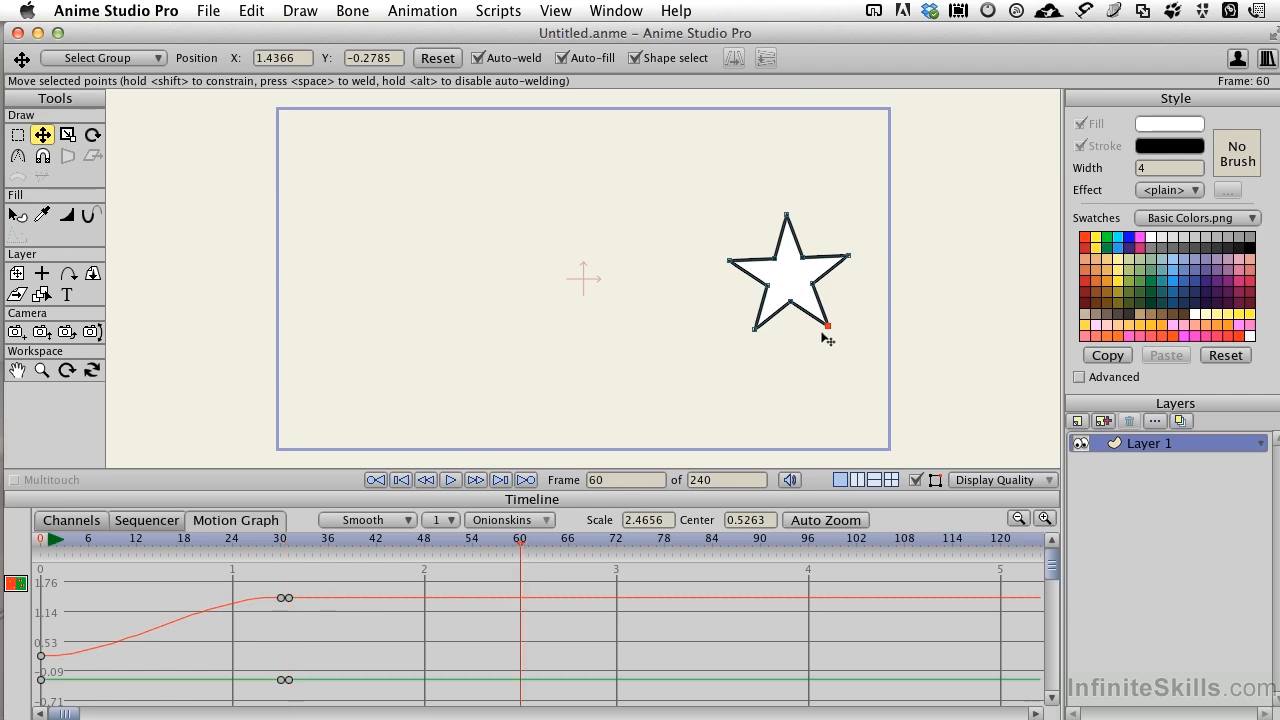
drag(826, 328, 900, 410)
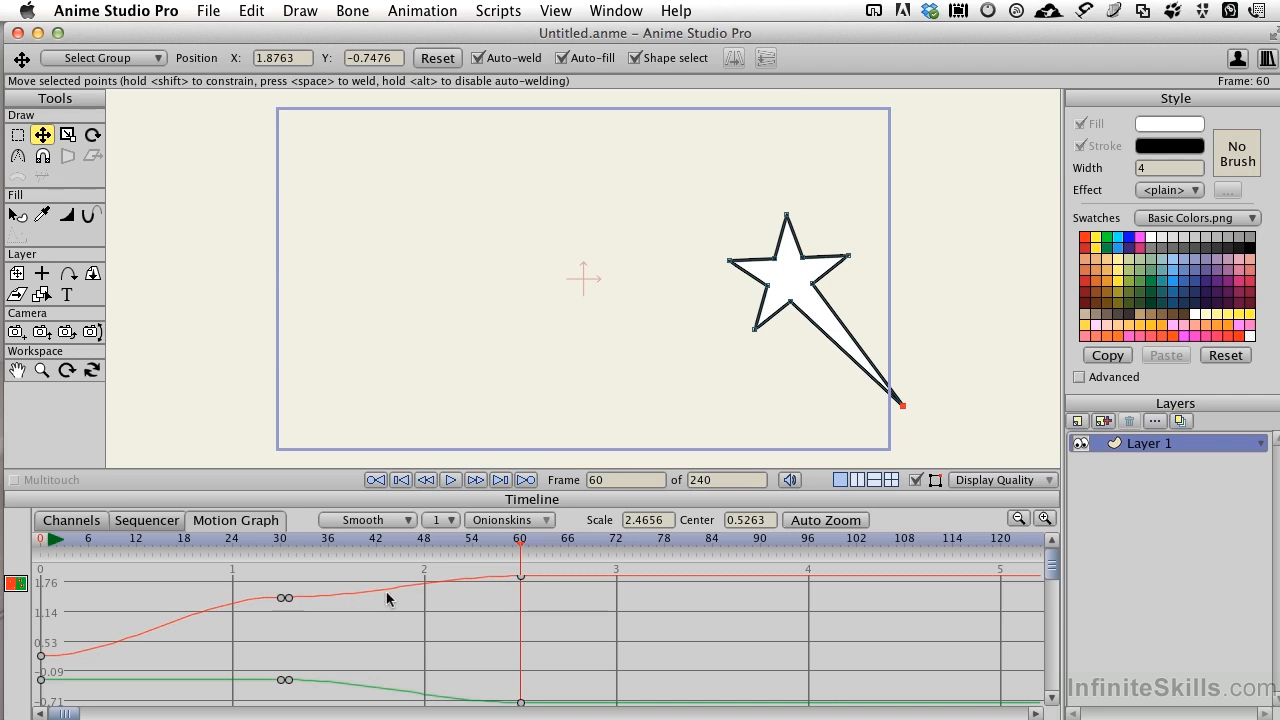
mouse_move(445, 595)
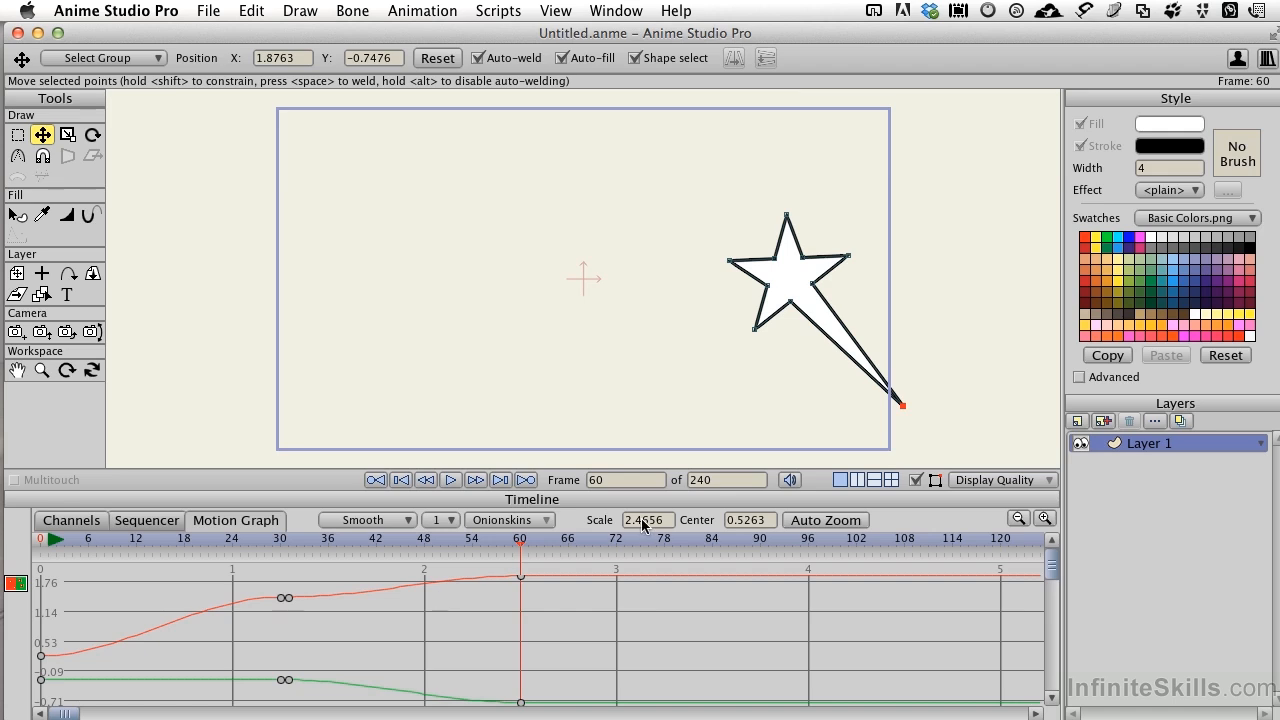
mouse_move(567, 612)
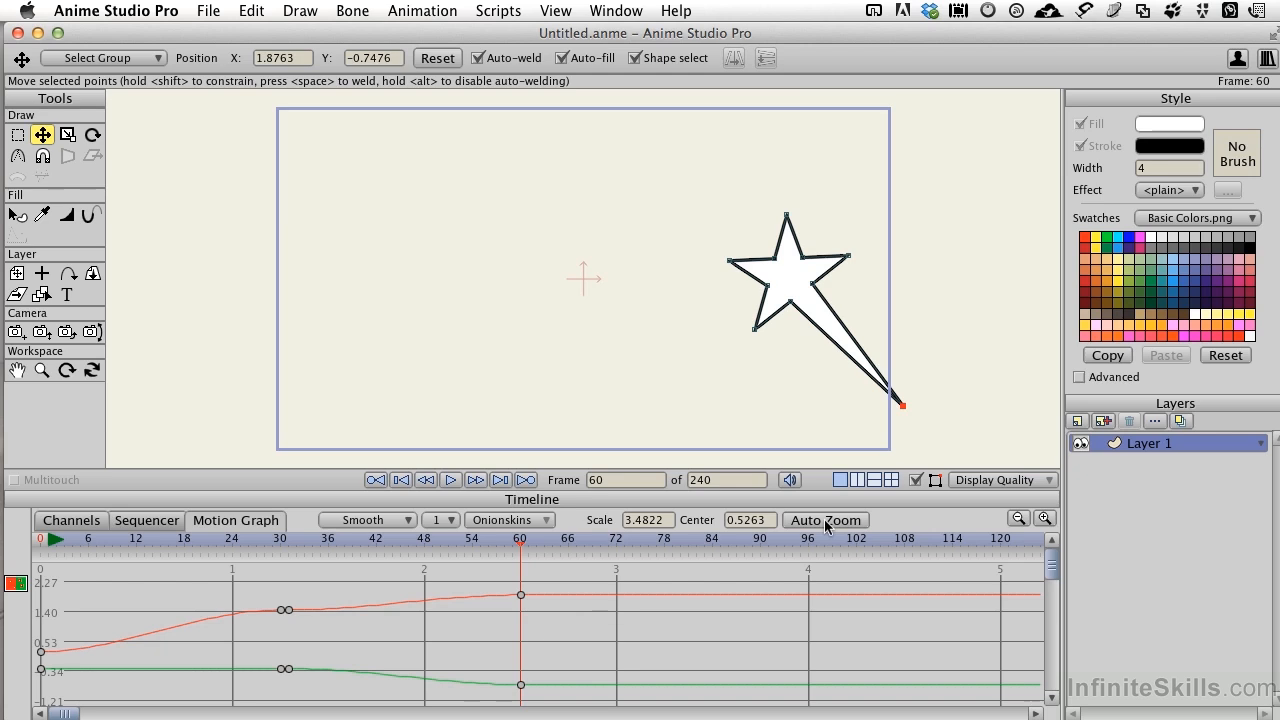
click(825, 519)
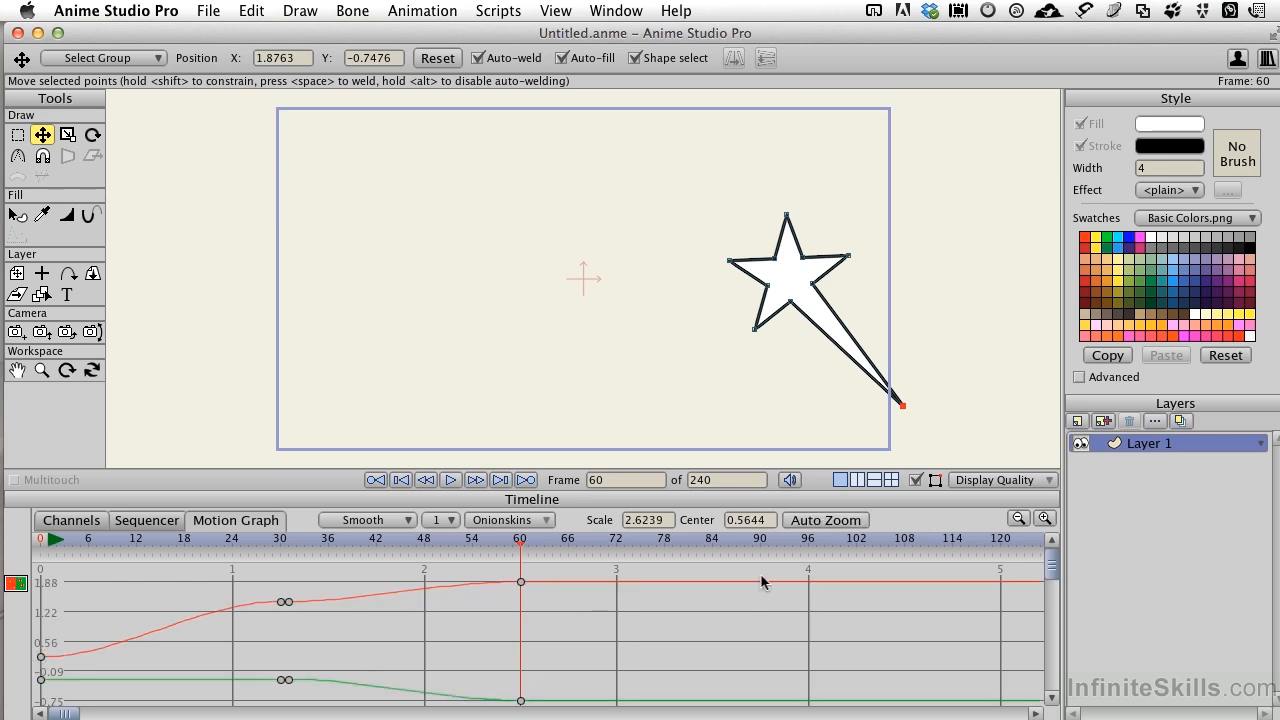
mouse_move(408, 625)
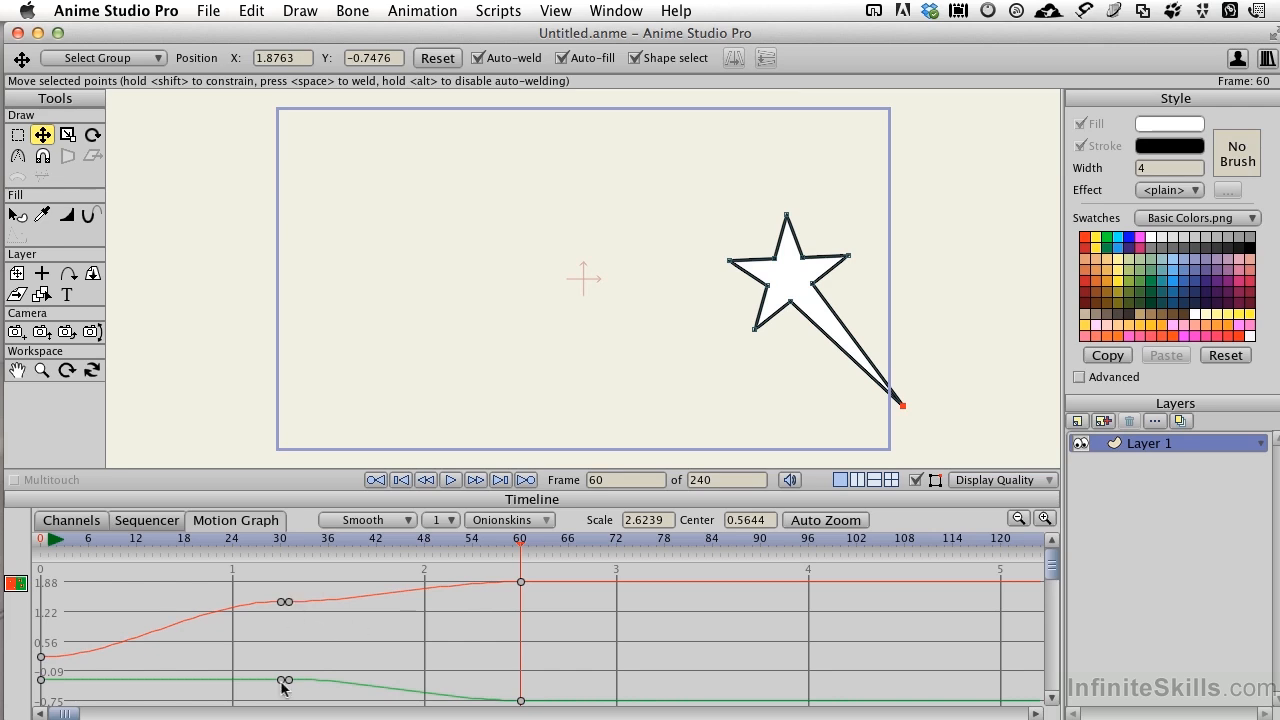
mouse_move(295, 690)
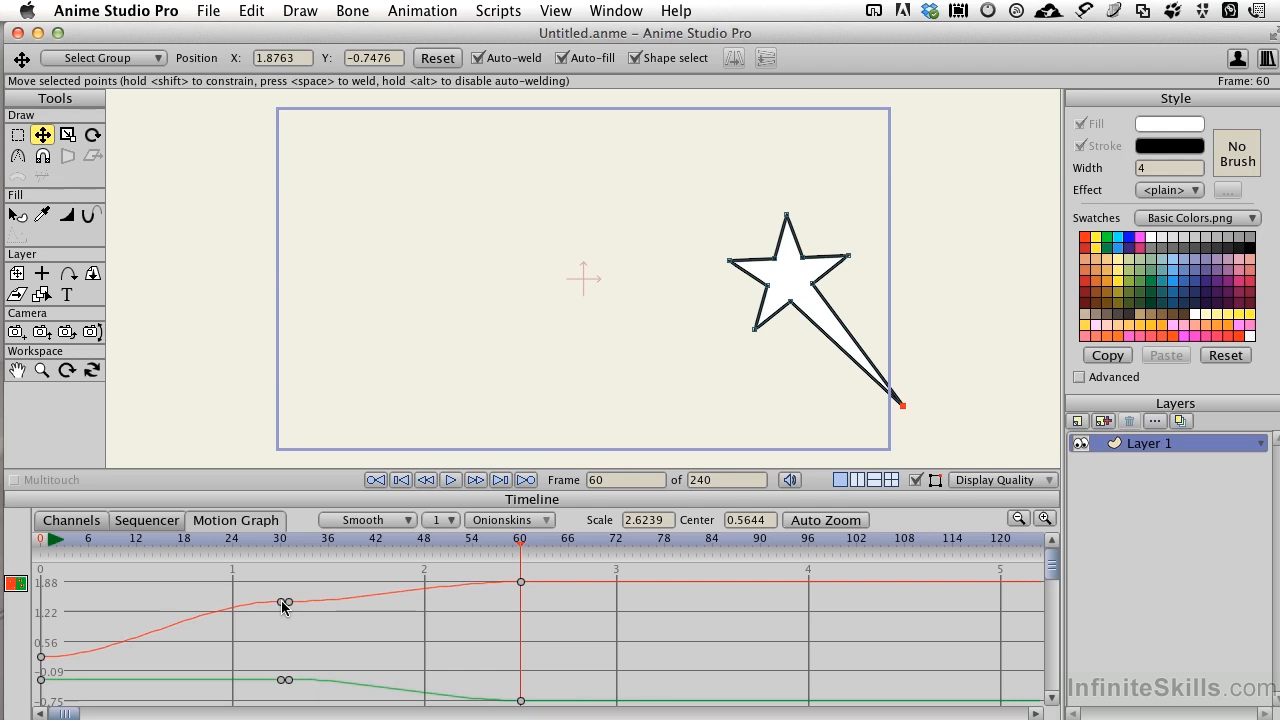
mouse_move(288, 610)
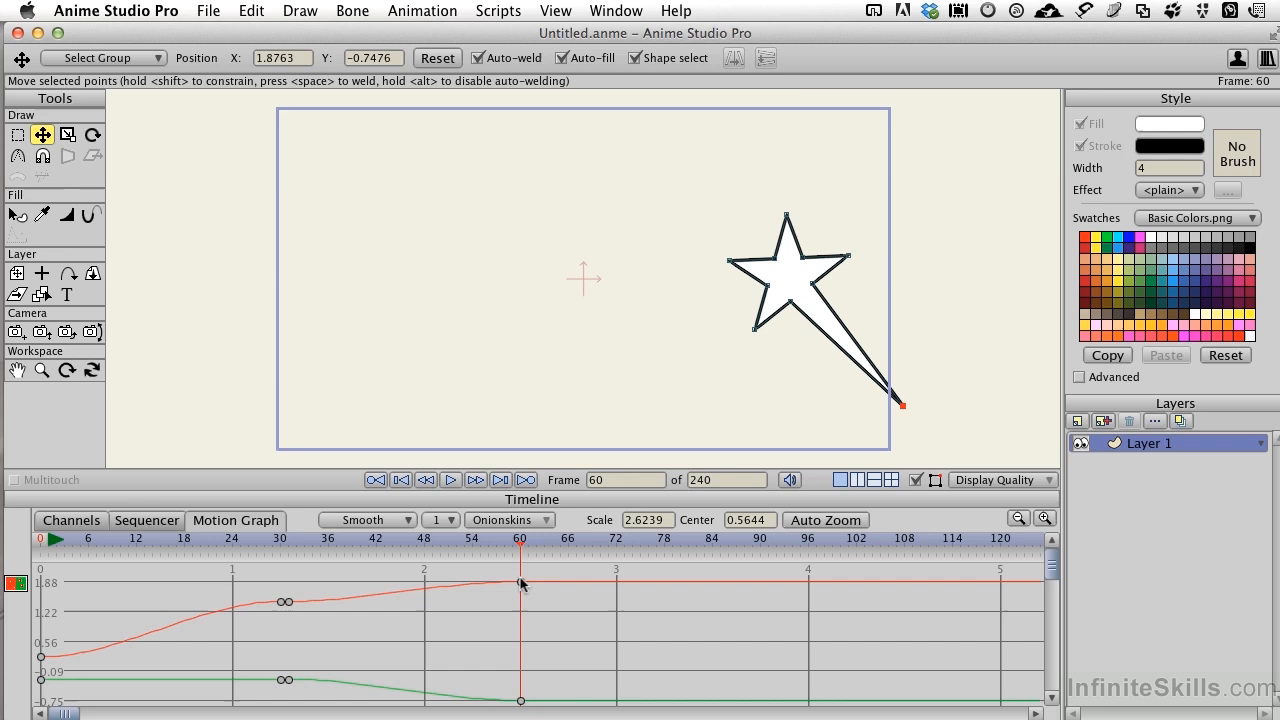
mouse_move(472, 593)
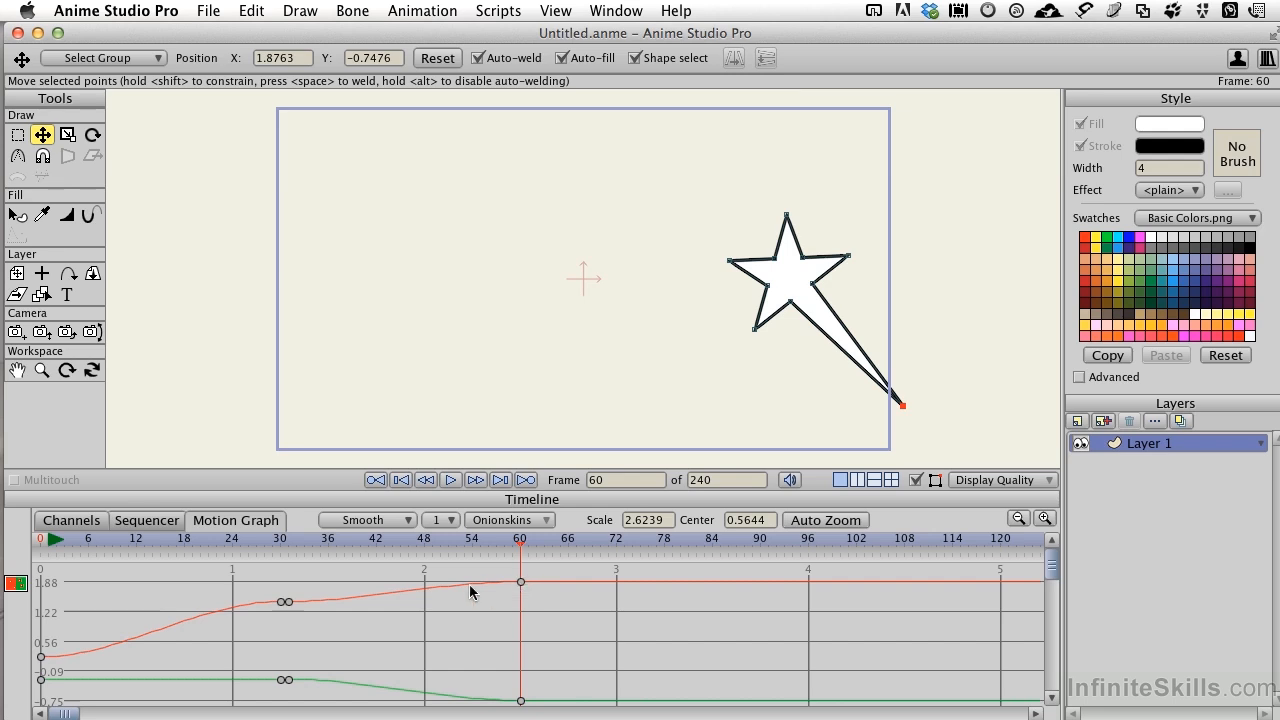
mouse_move(455, 595)
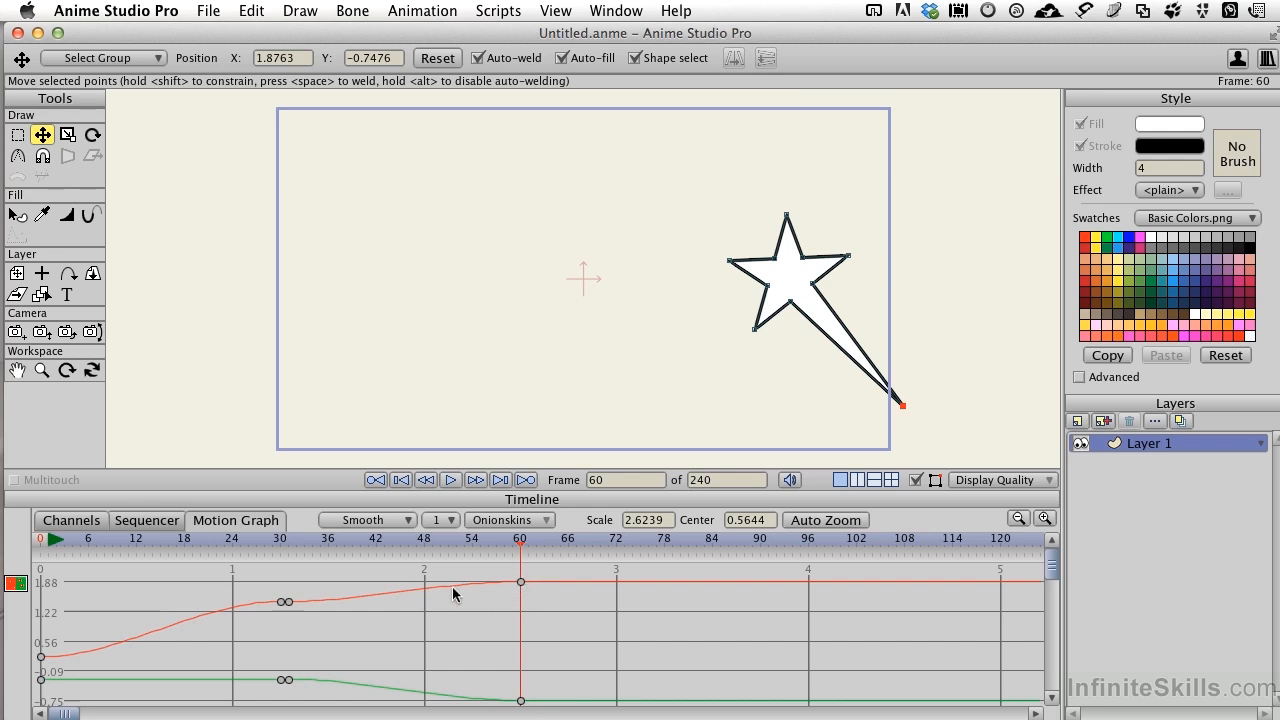
mouse_move(429, 595)
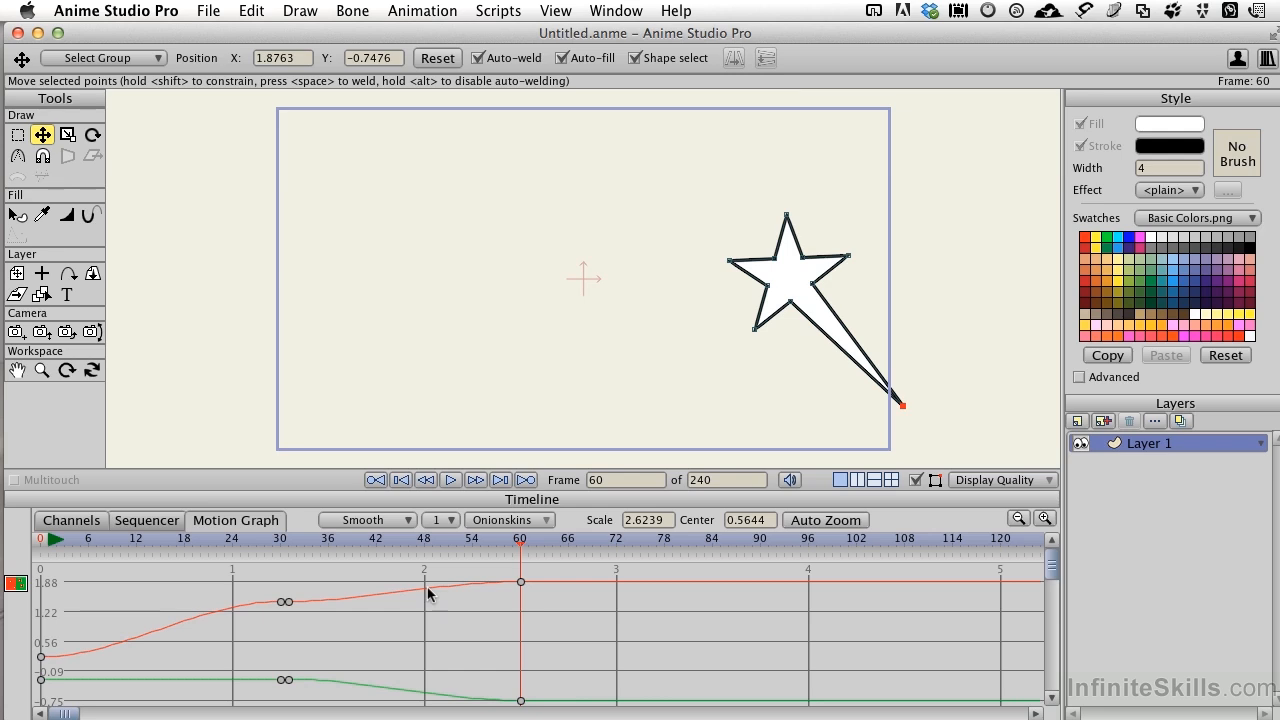
mouse_move(408, 592)
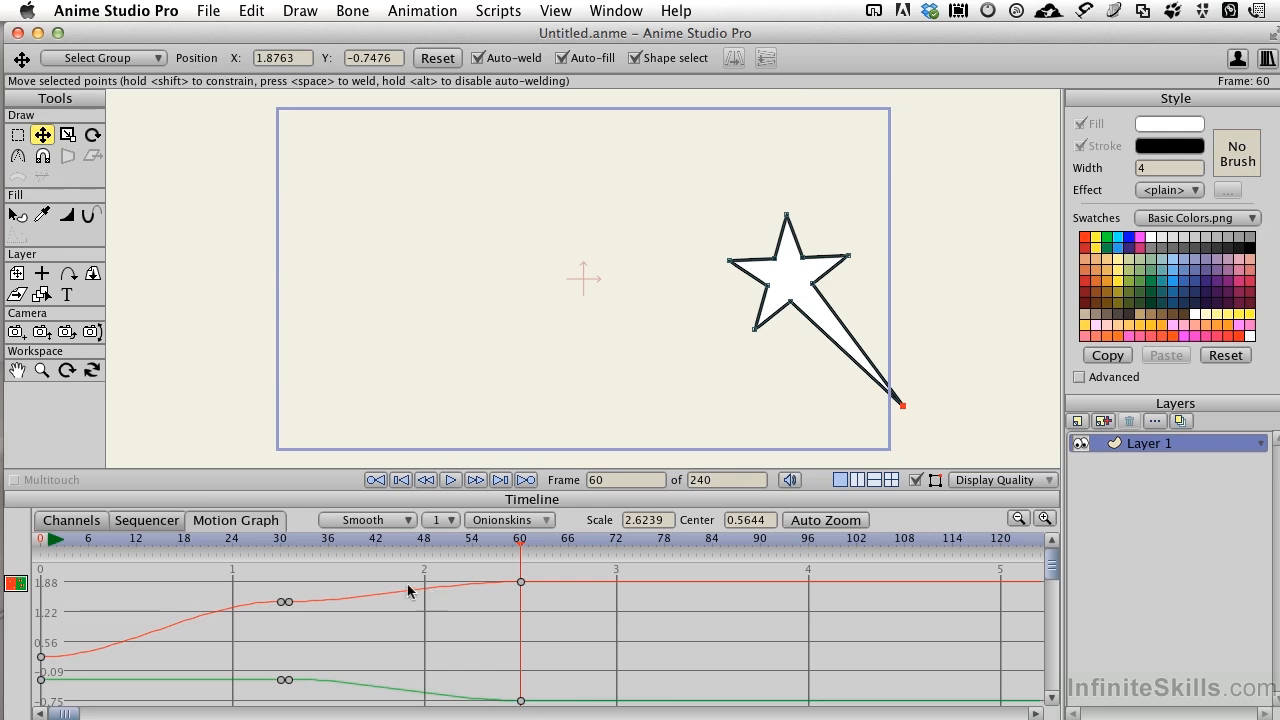
click(71, 520)
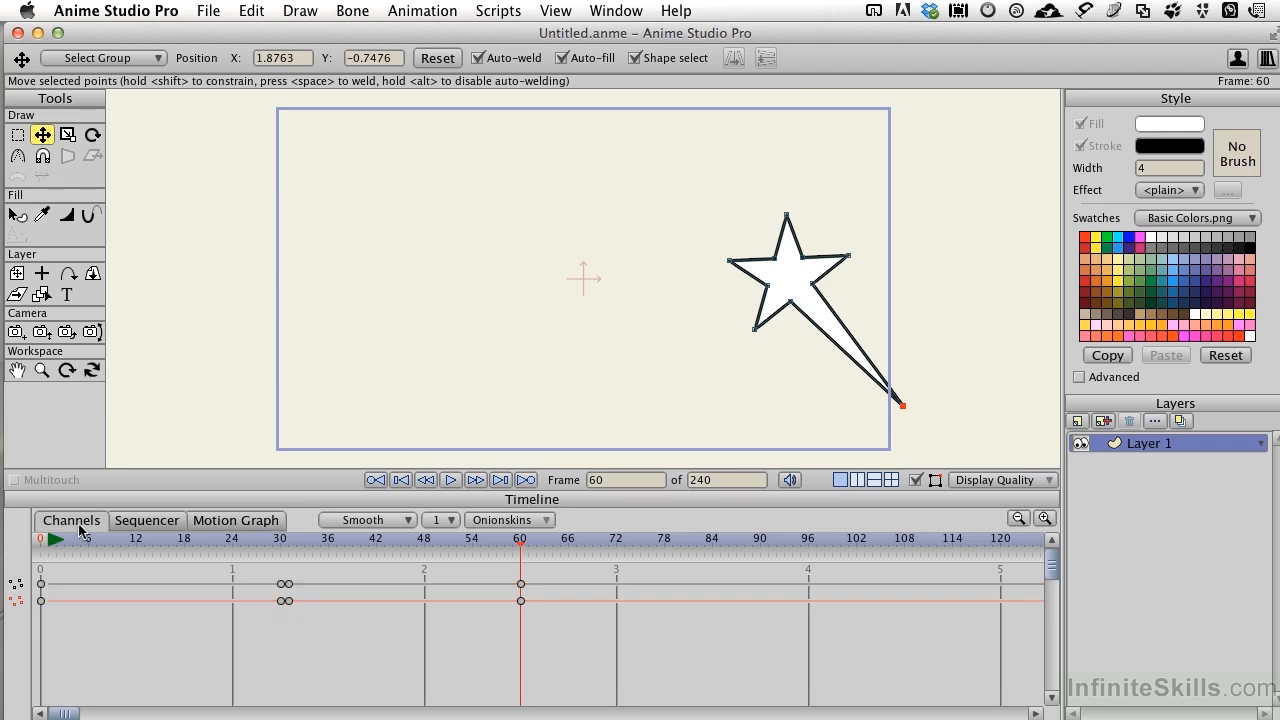
drag(245, 600, 550, 585)
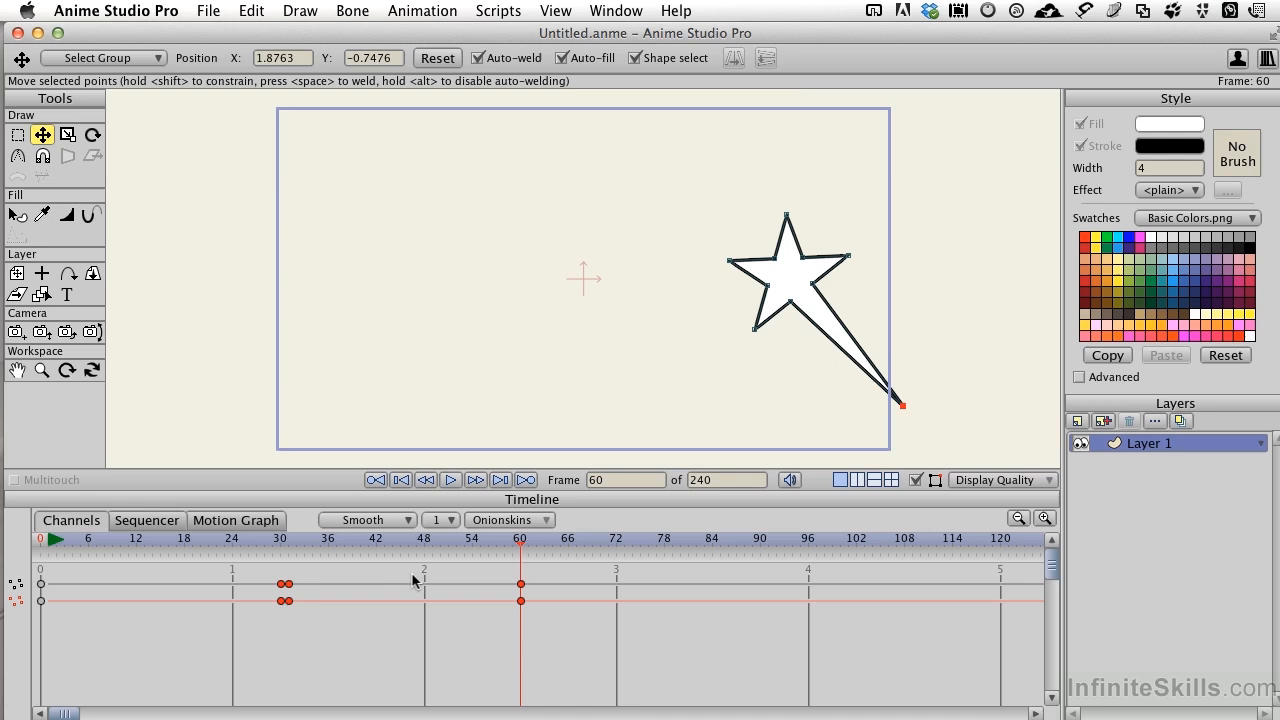
mouse_move(364, 627)
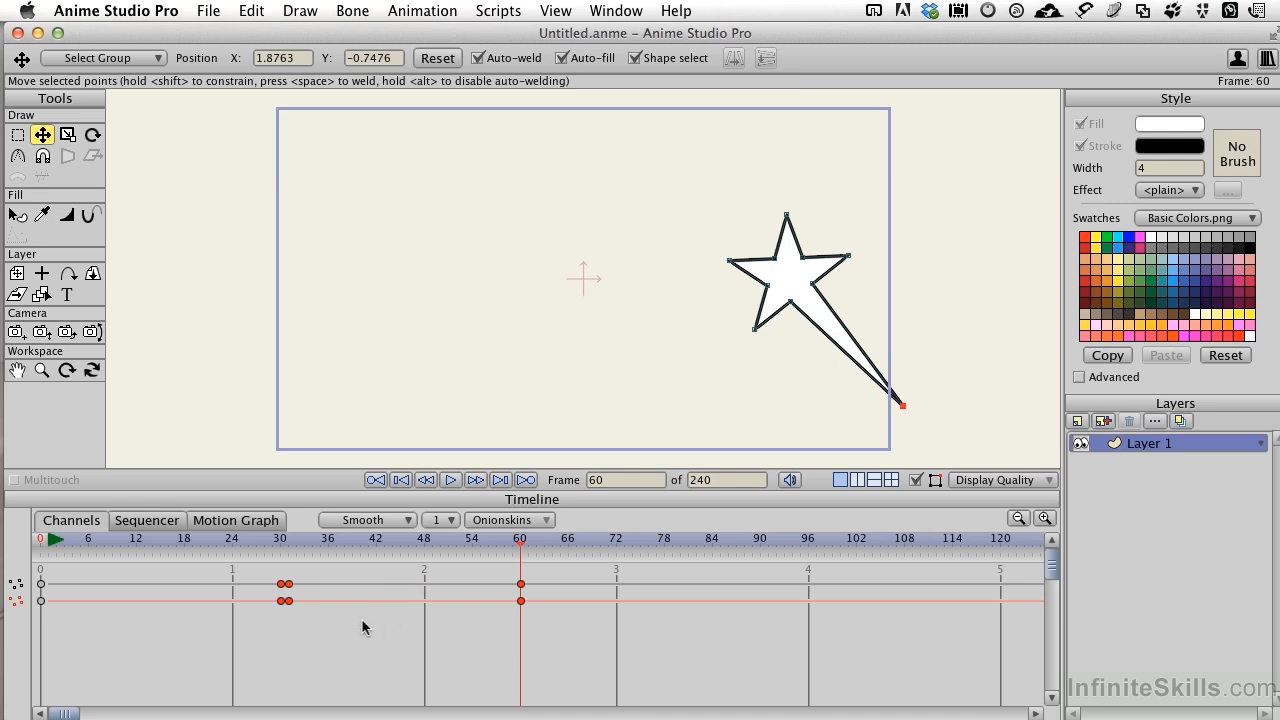
mouse_move(775, 644)
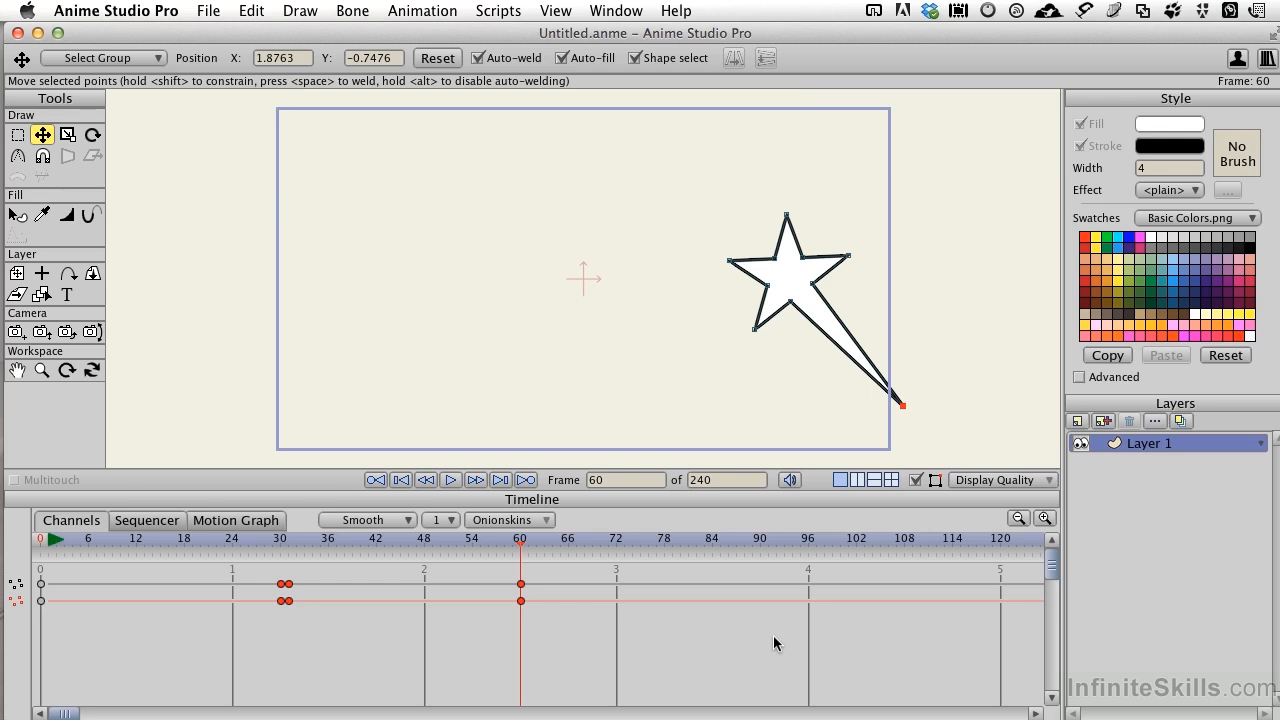
scroll(right, 3)
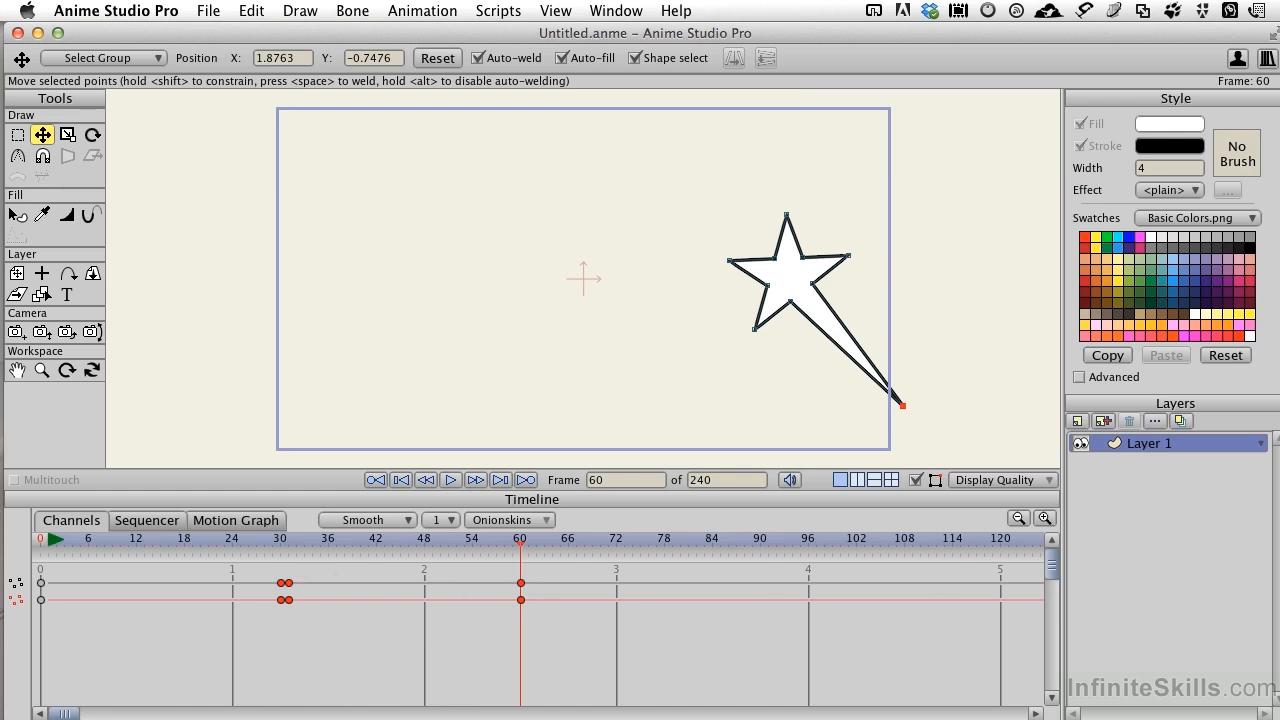
mouse_move(179, 630)
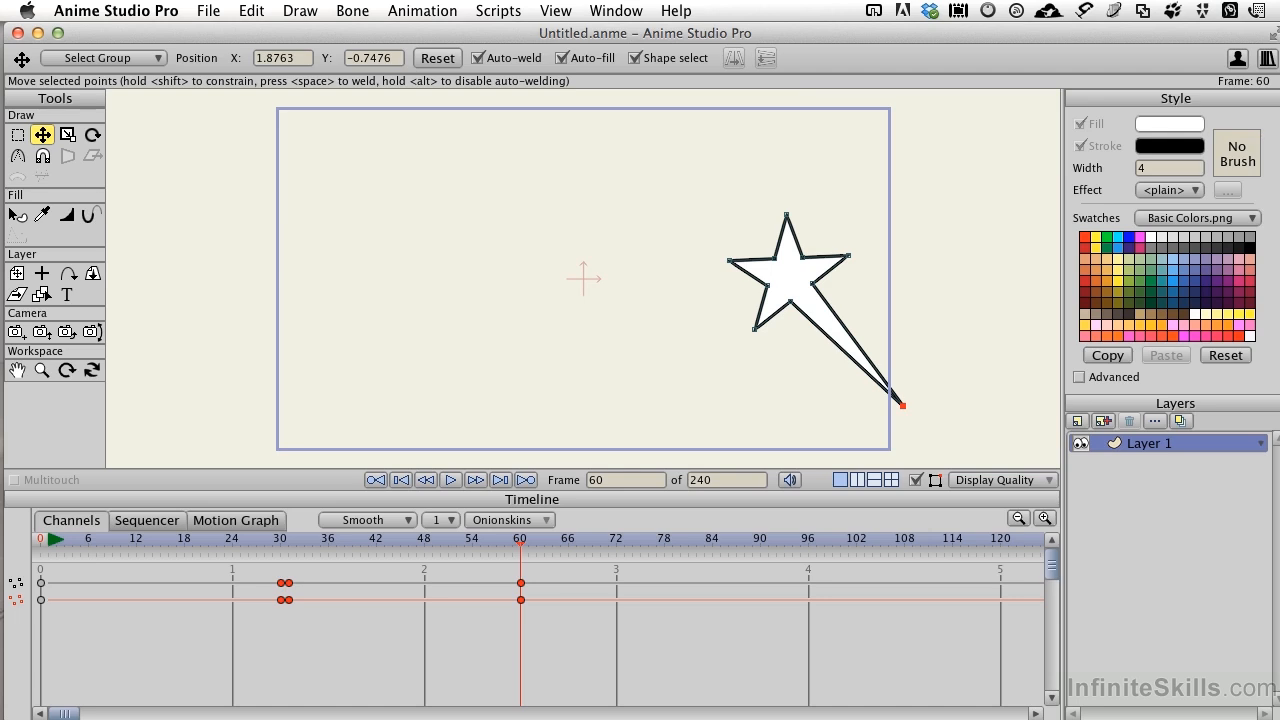
mouse_move(434, 25)
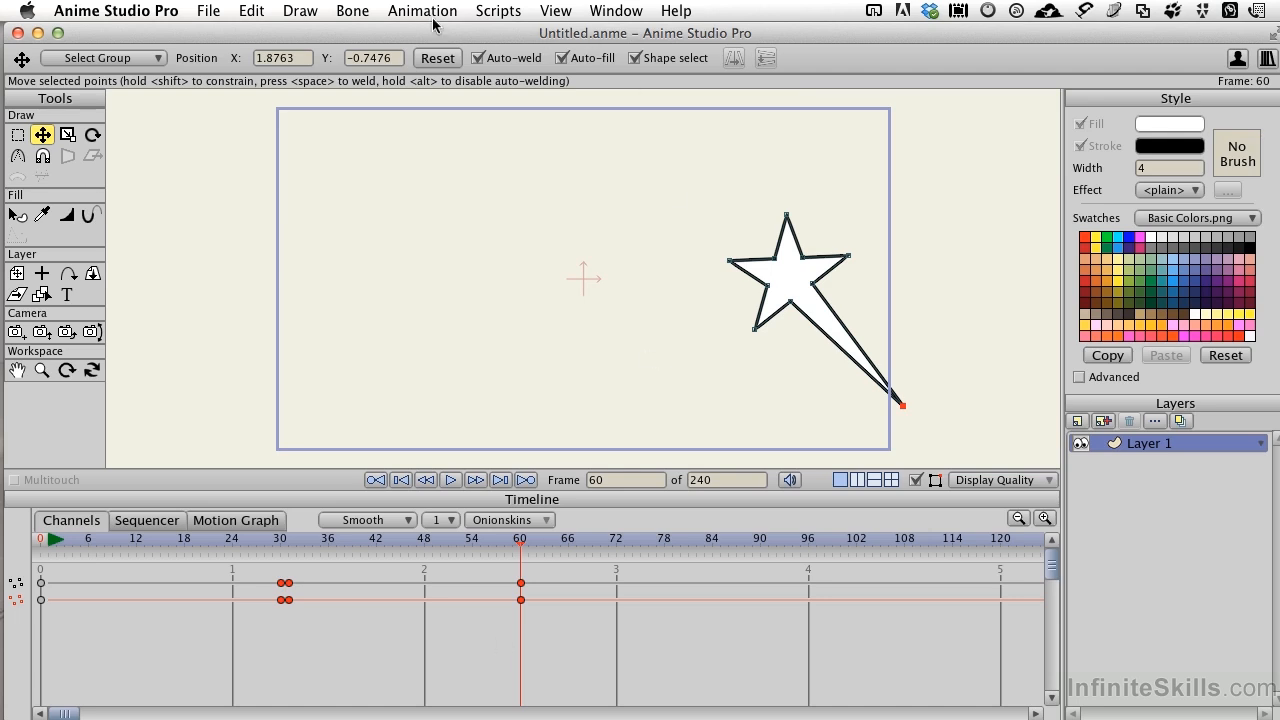
- Clear all animation from the star's layer via Animation > Clear Animation > From Layer
click(422, 11)
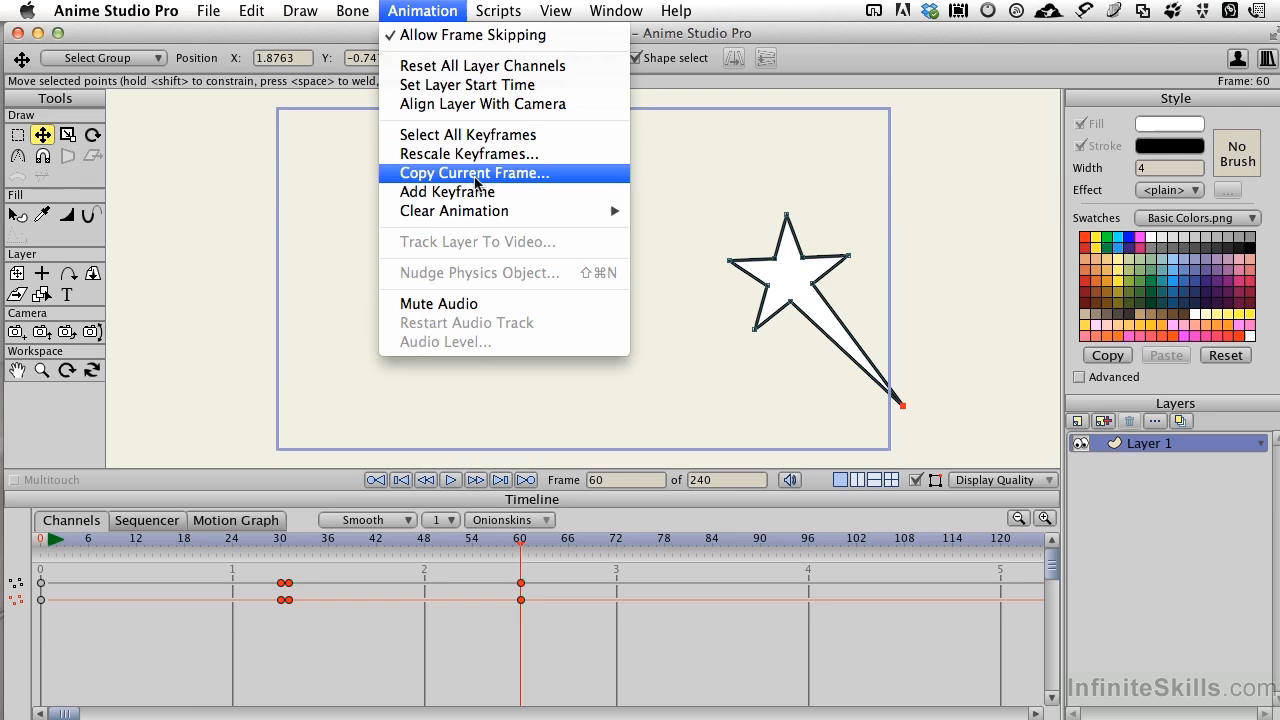
mouse_move(454, 211)
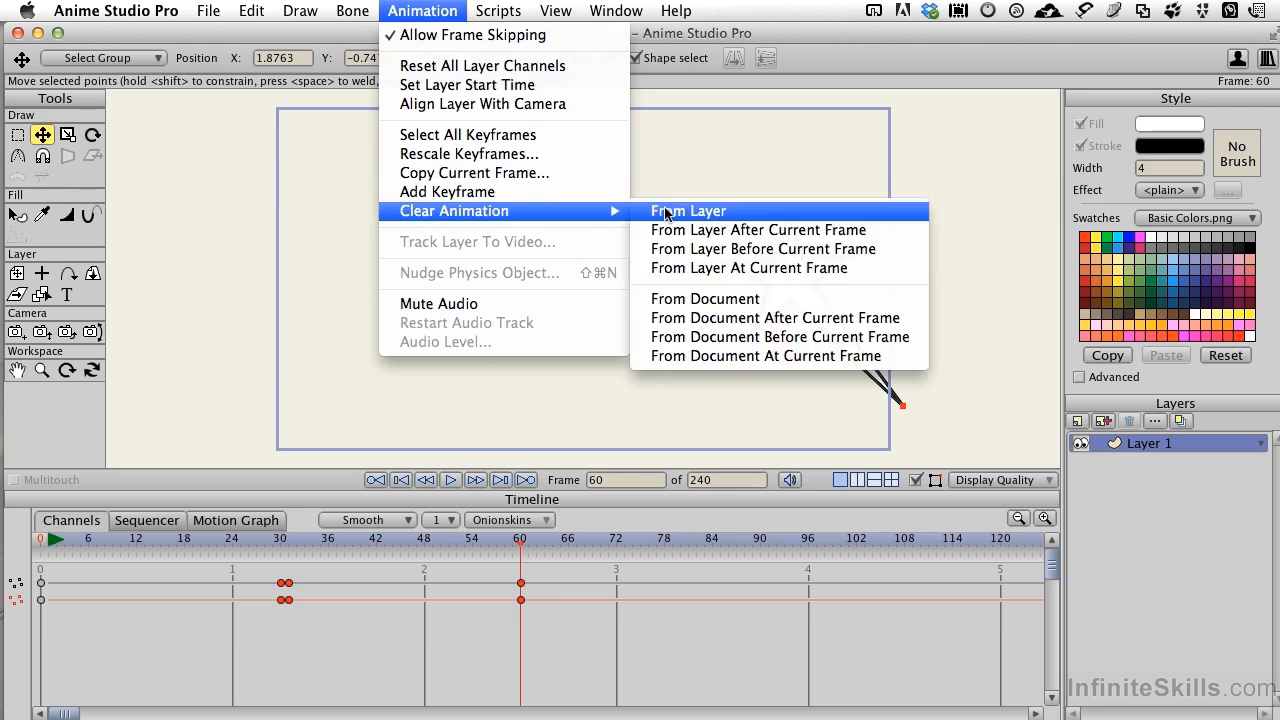
click(688, 210)
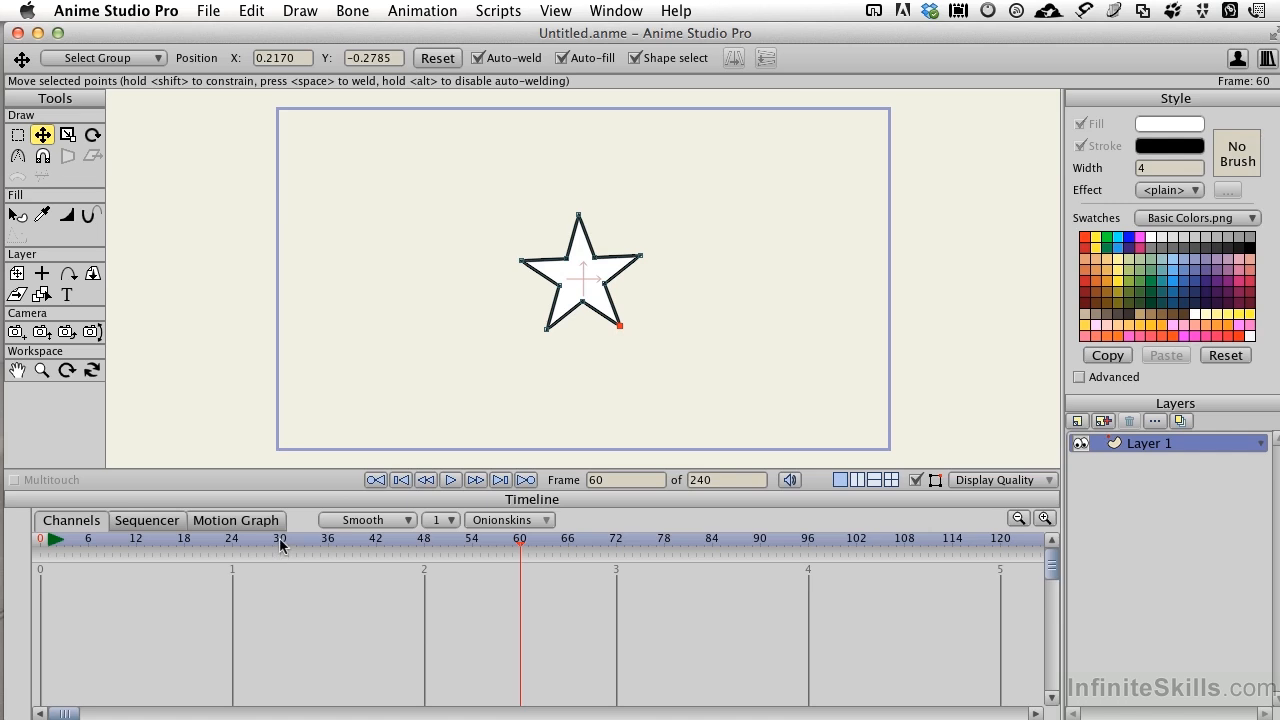
- Key the star at the right side on frame 30 and back at the centre on frame 60
click(280, 539)
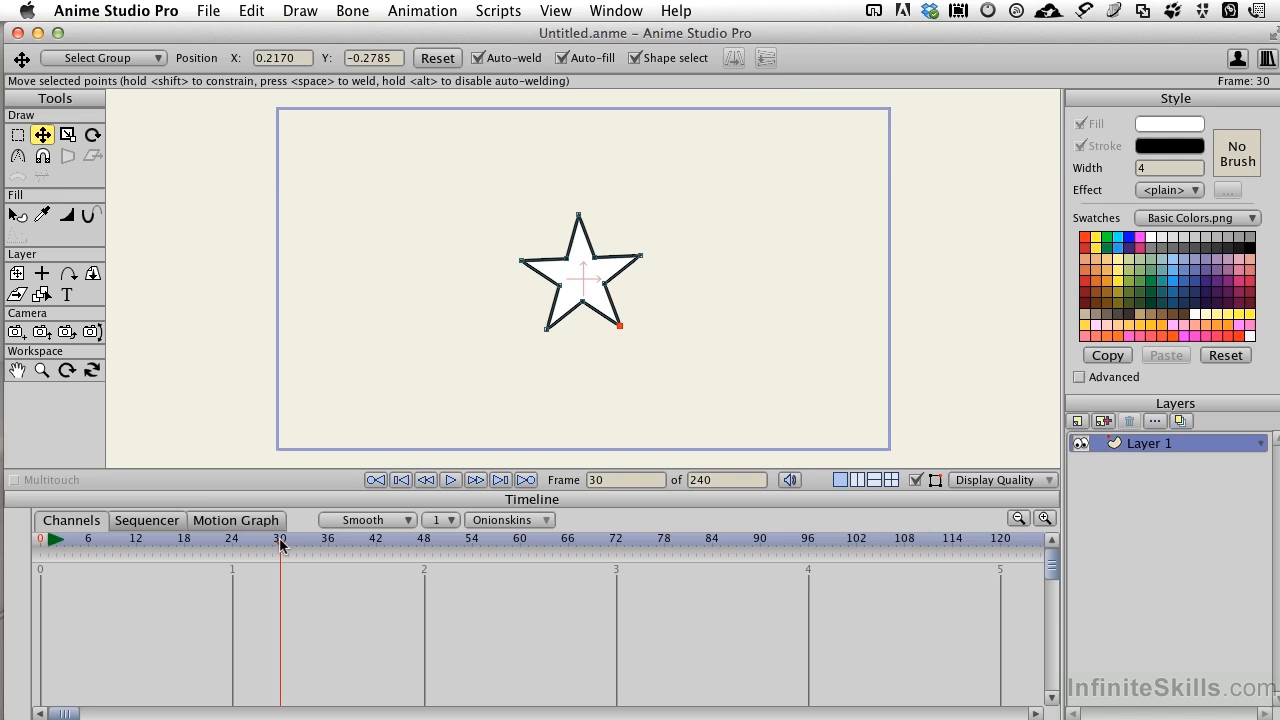
mouse_move(590, 285)
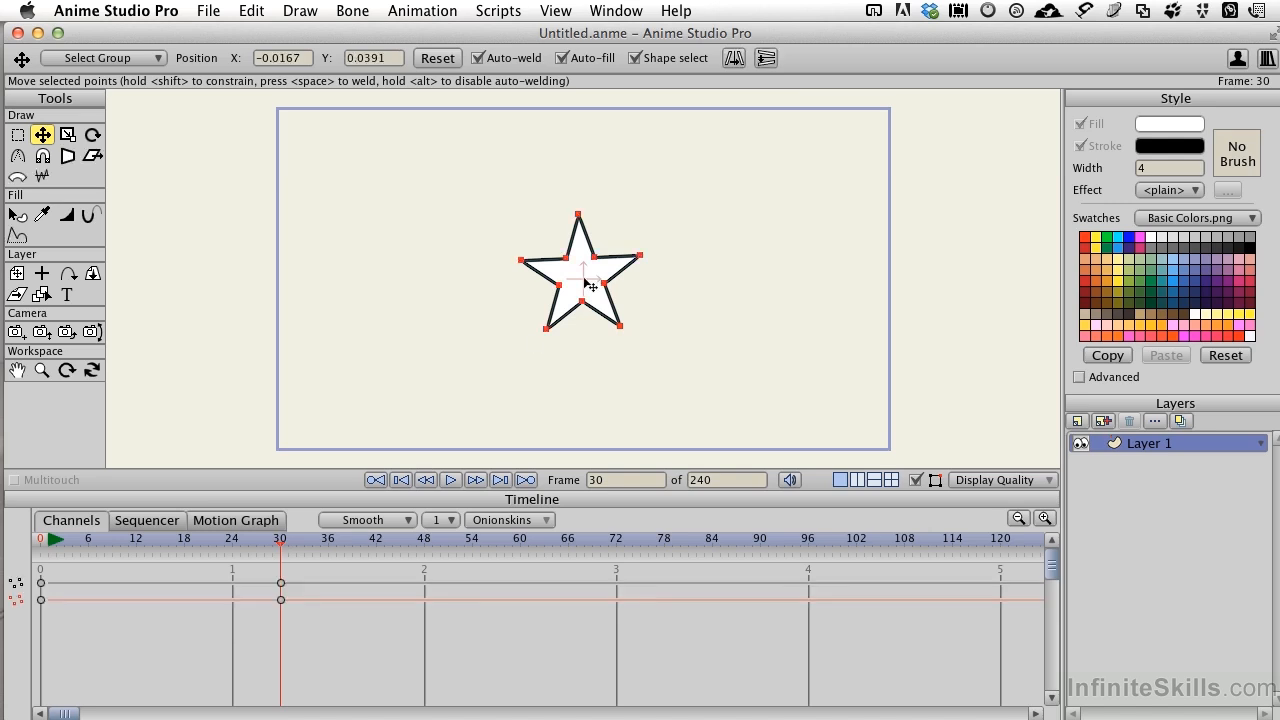
drag(583, 280, 802, 280)
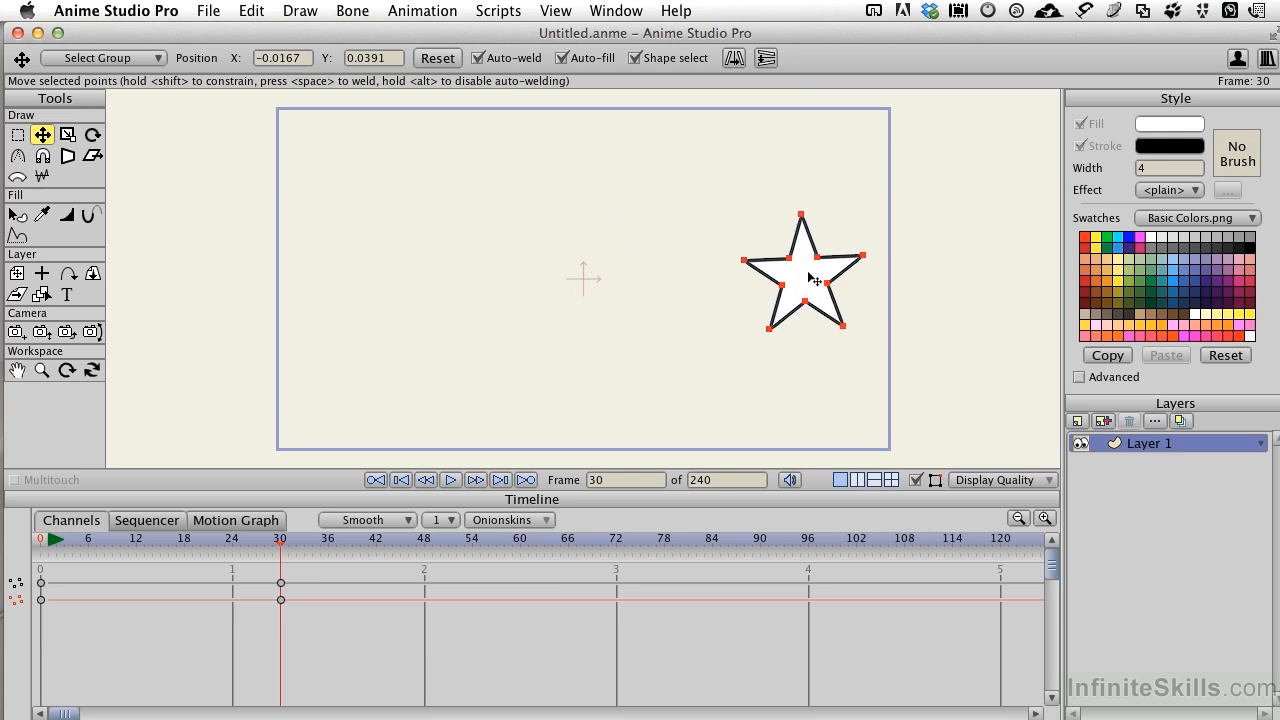
click(520, 538)
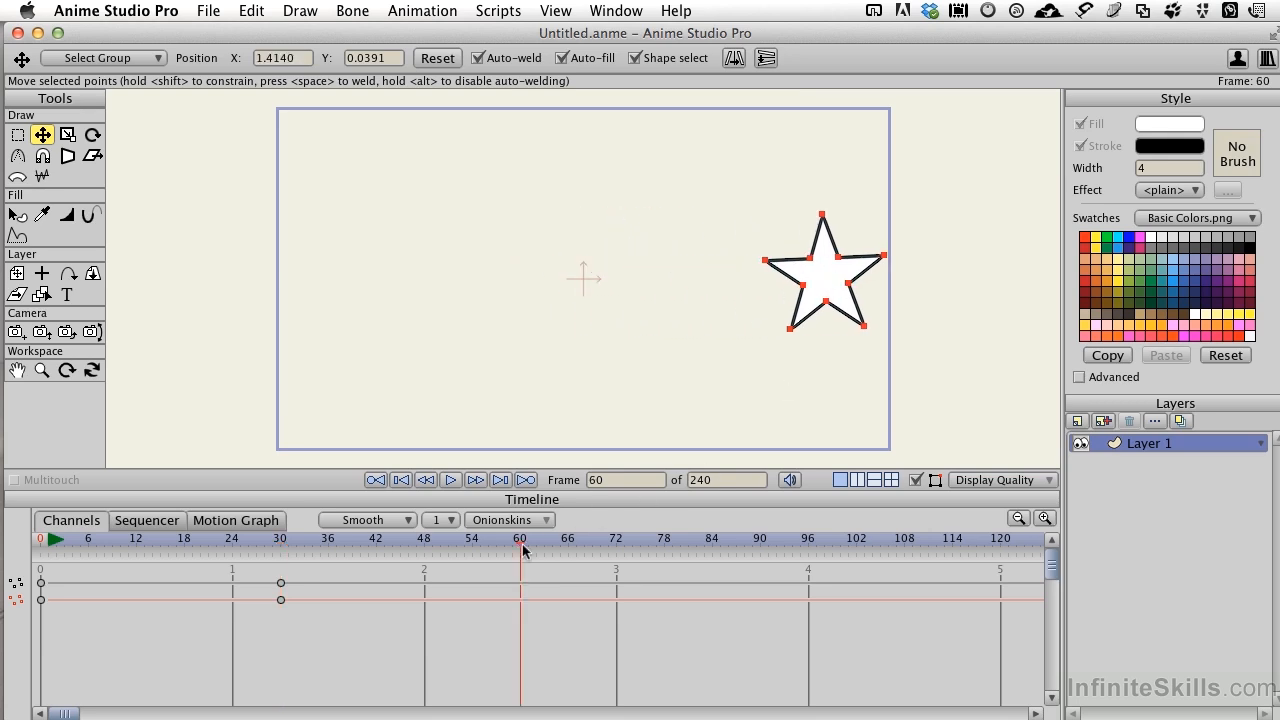
drag(825, 270, 605, 290)
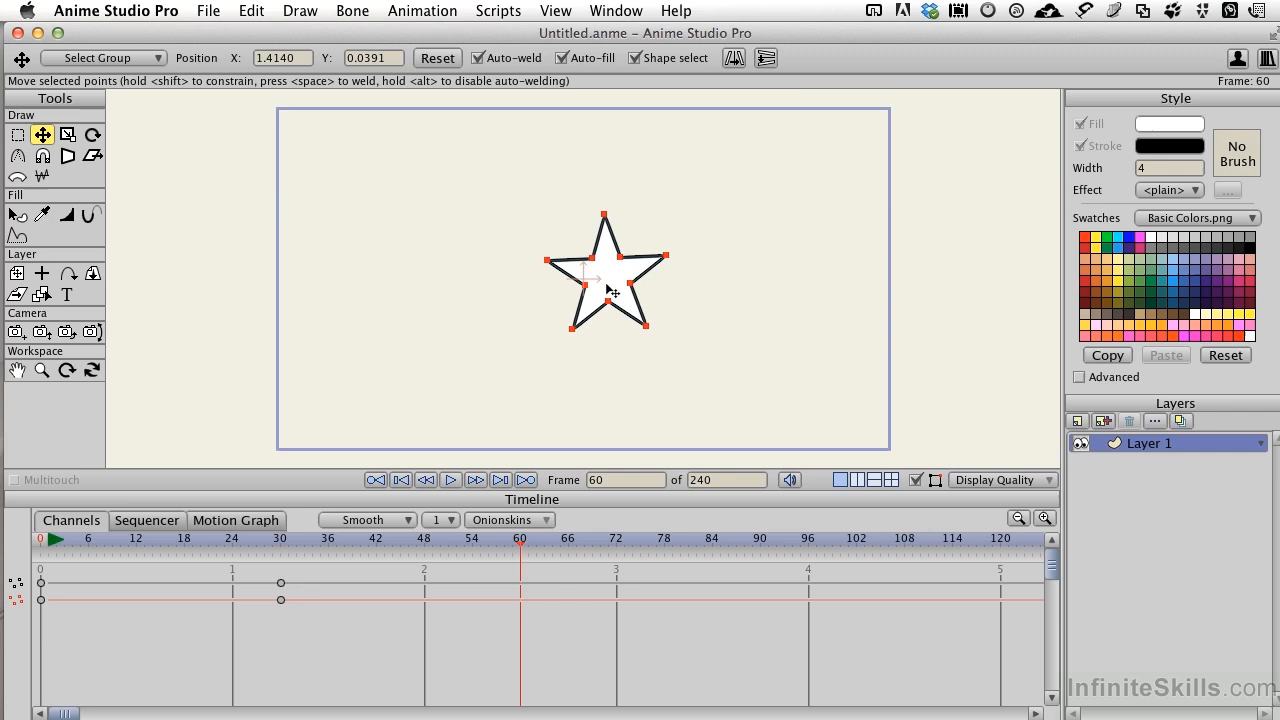
drag(610, 285, 580, 280)
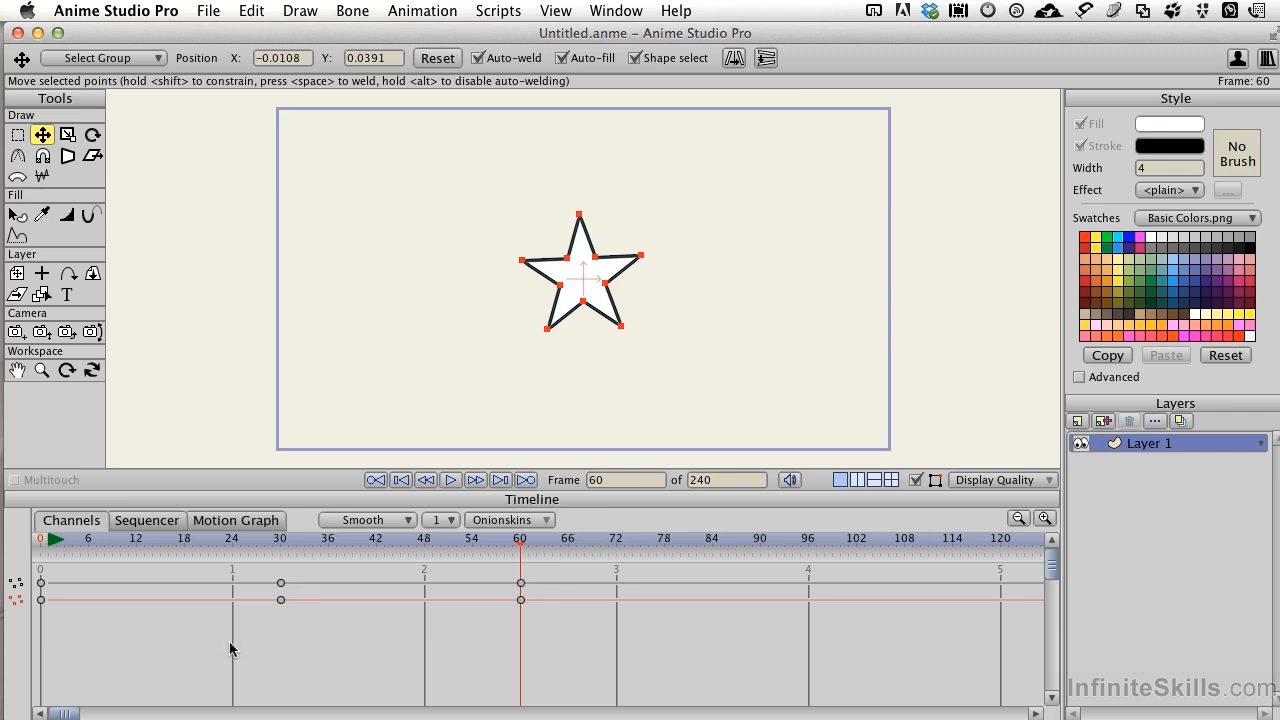
mouse_move(210, 530)
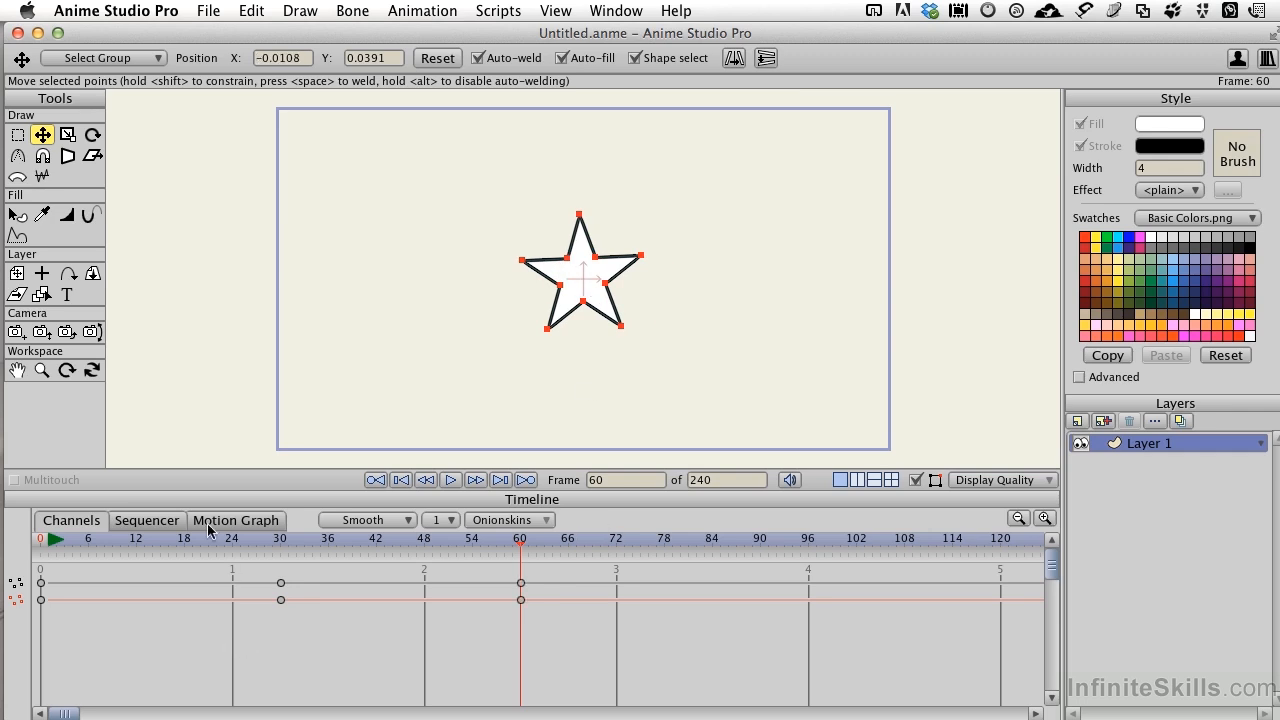
- Switch the timeline to the Motion Graph view of the star's movement
click(235, 519)
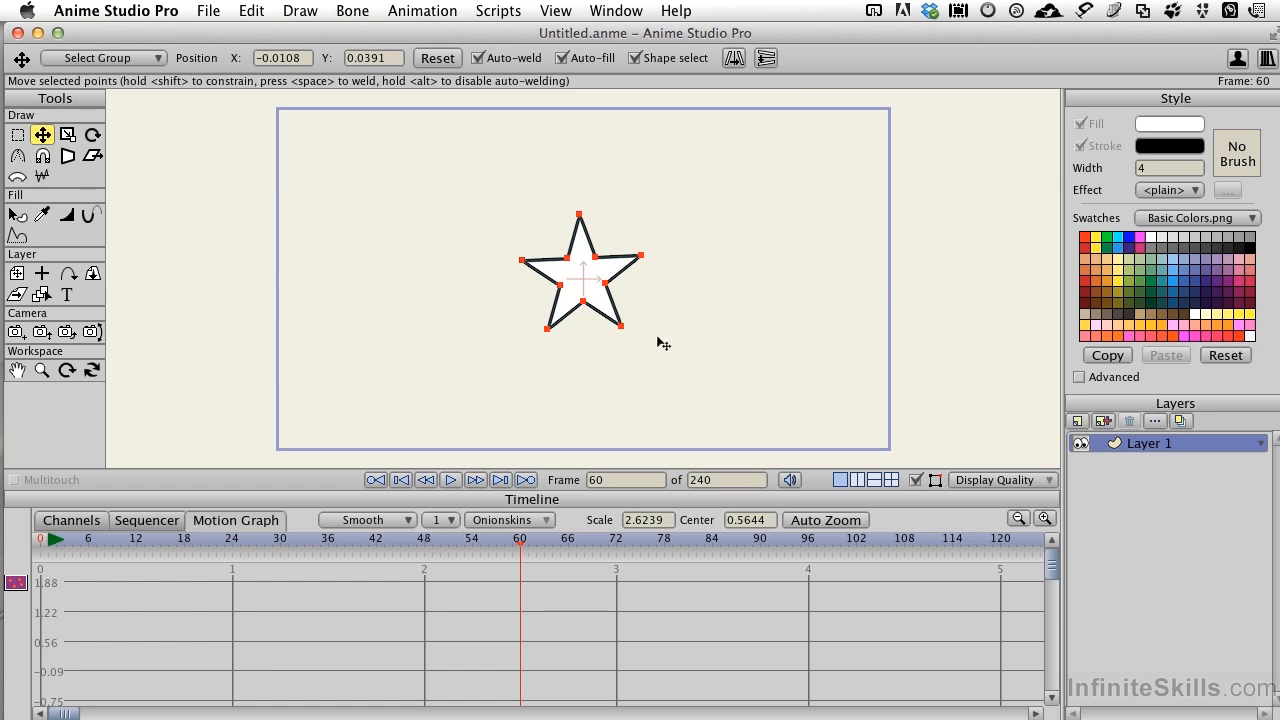
mouse_move(623, 332)
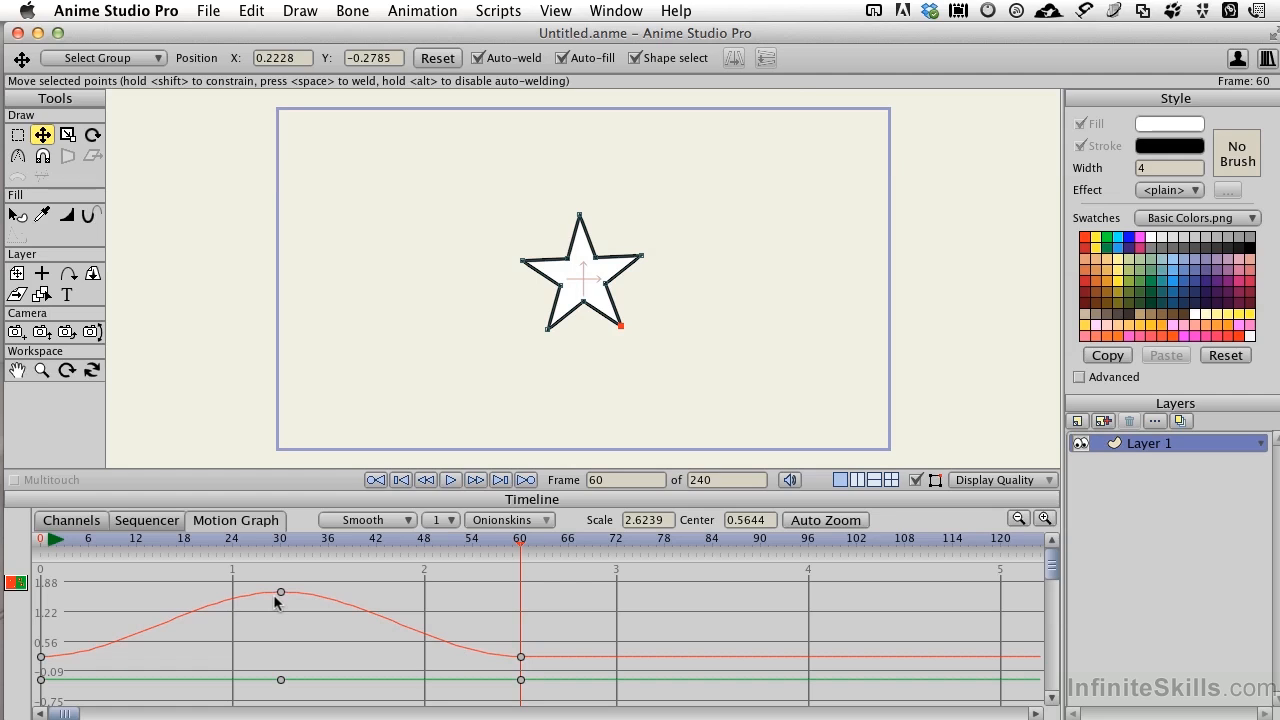
mouse_move(333, 612)
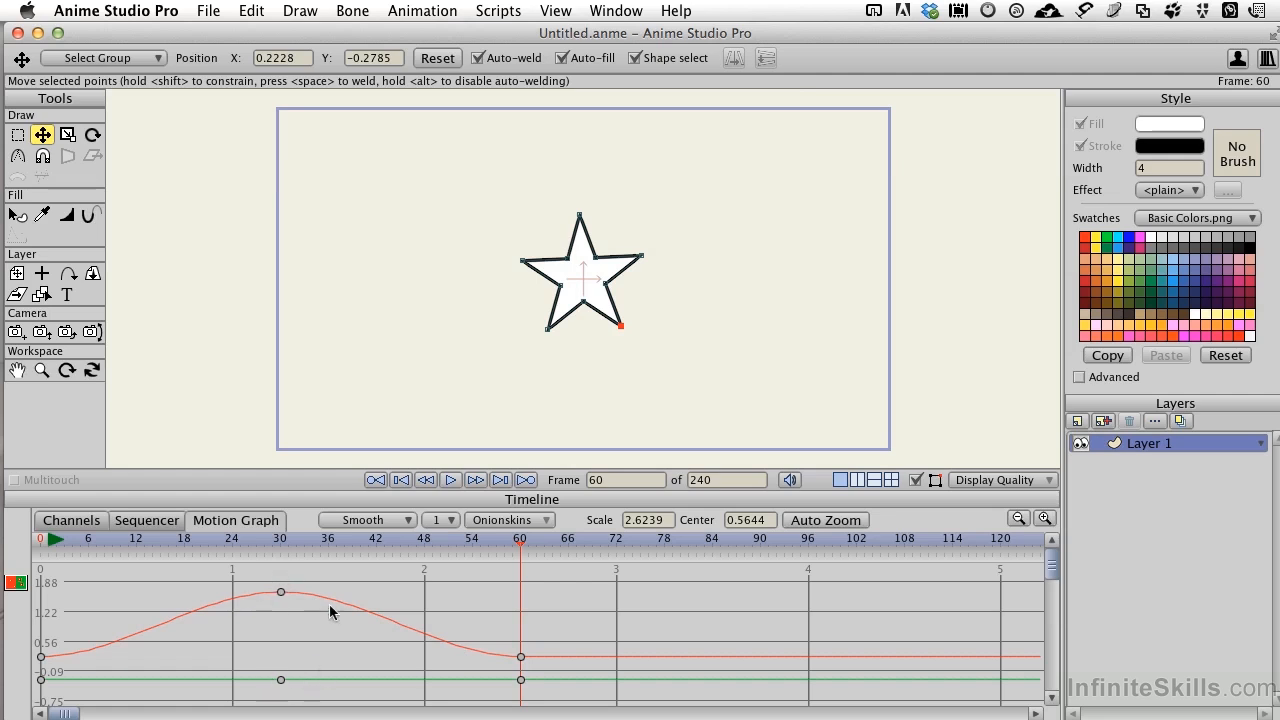
mouse_move(267, 587)
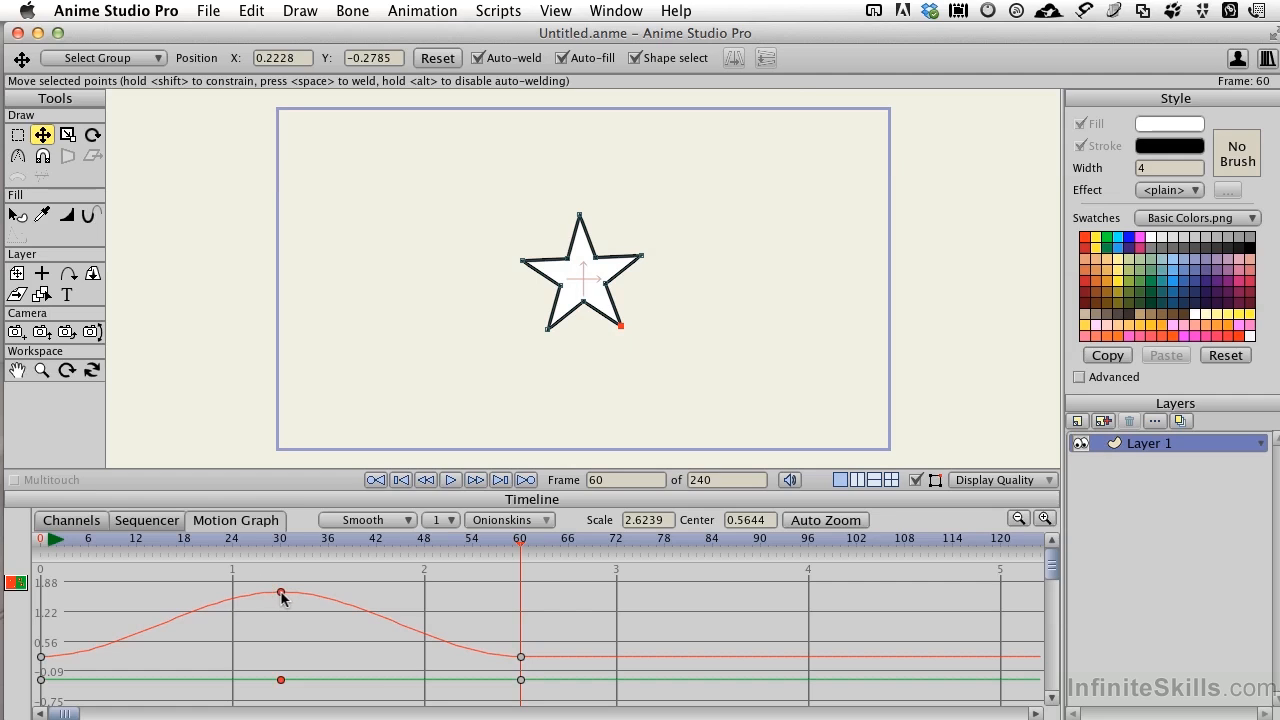
right_click(281, 593)
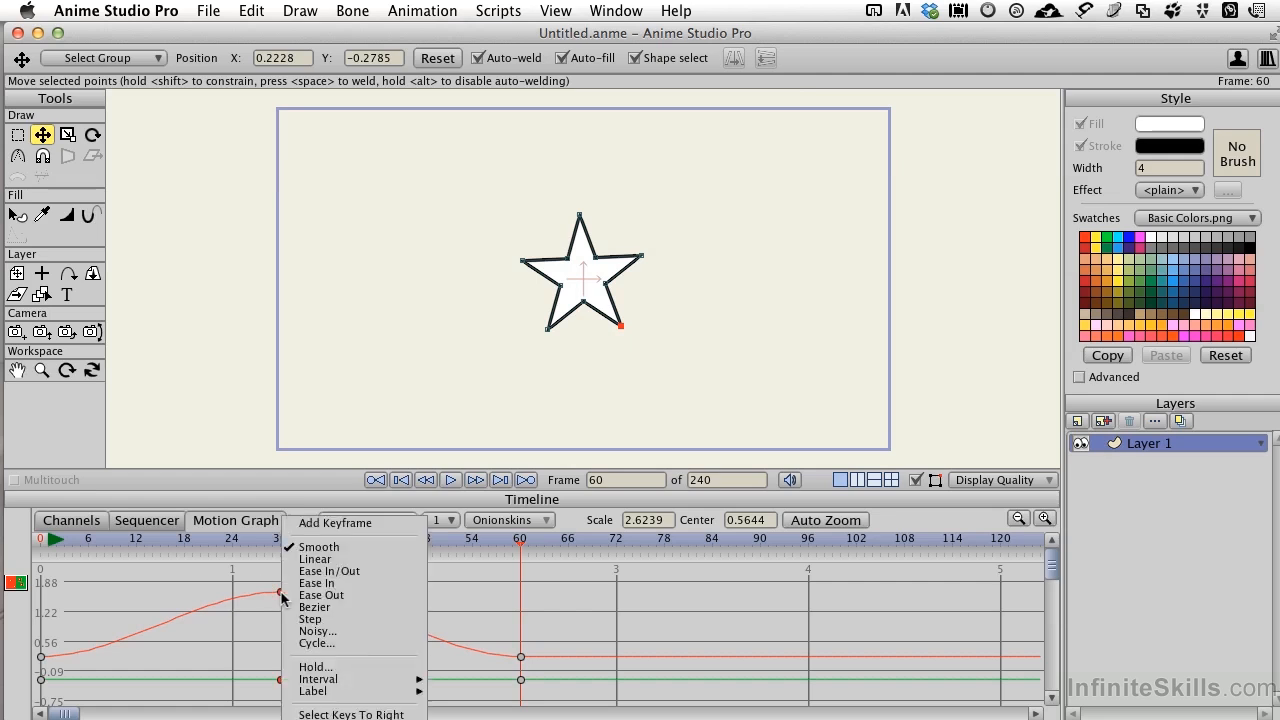
mouse_move(318, 558)
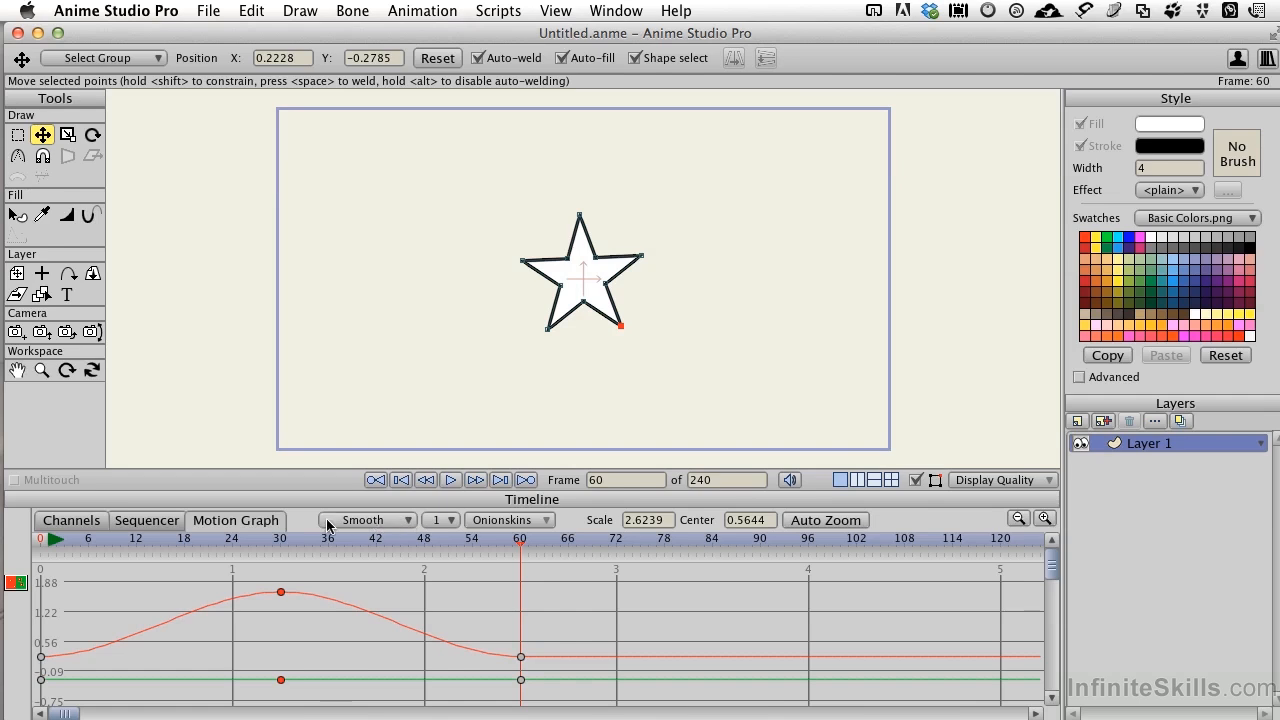
mouse_move(370, 529)
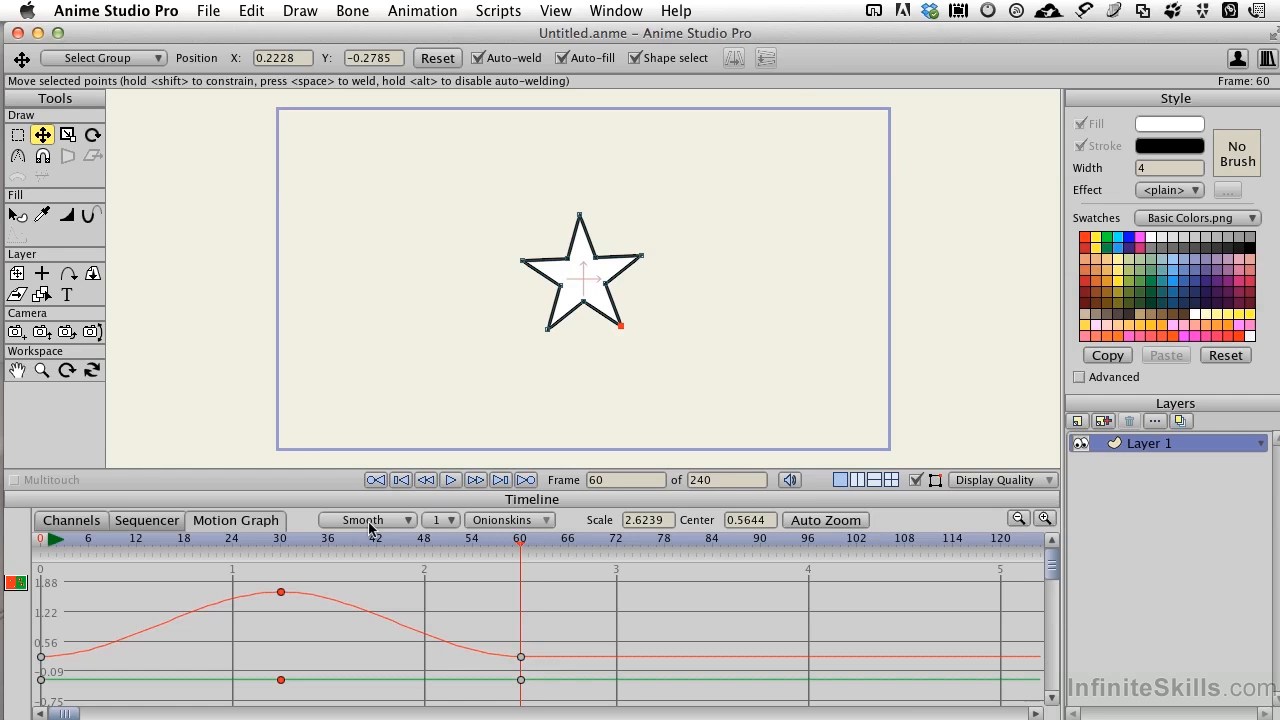
mouse_move(318, 607)
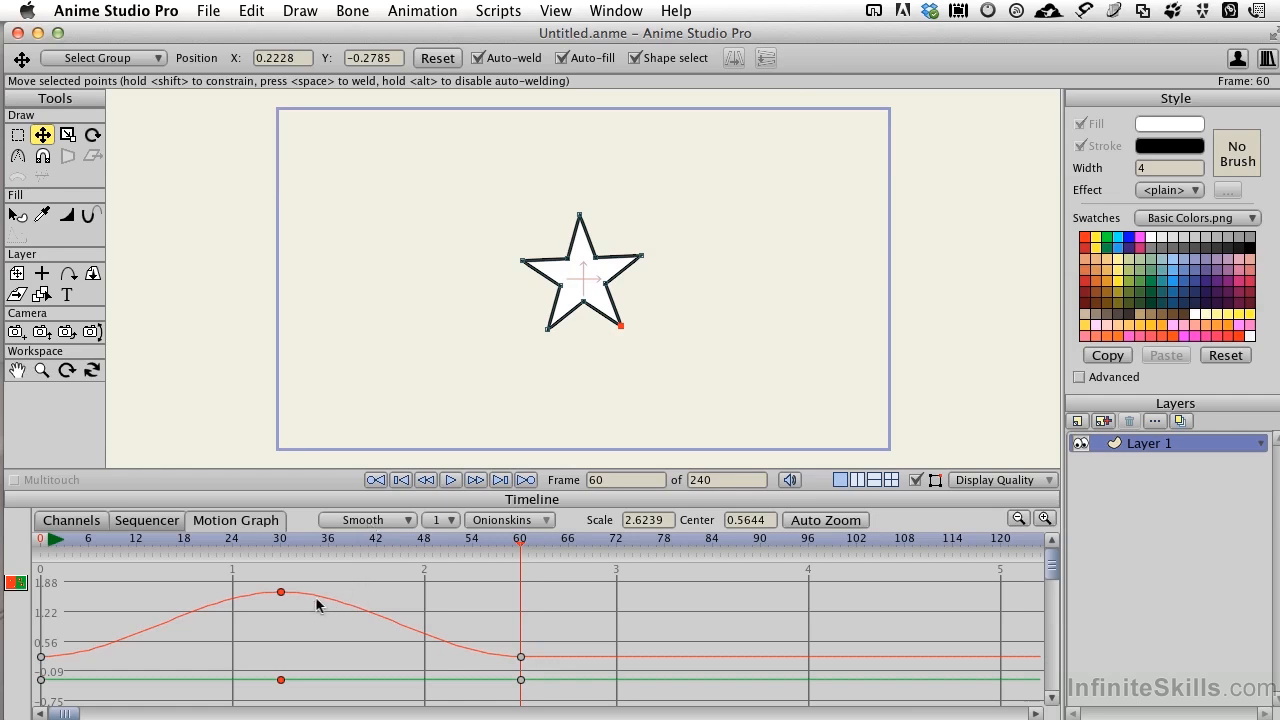
mouse_move(298, 581)
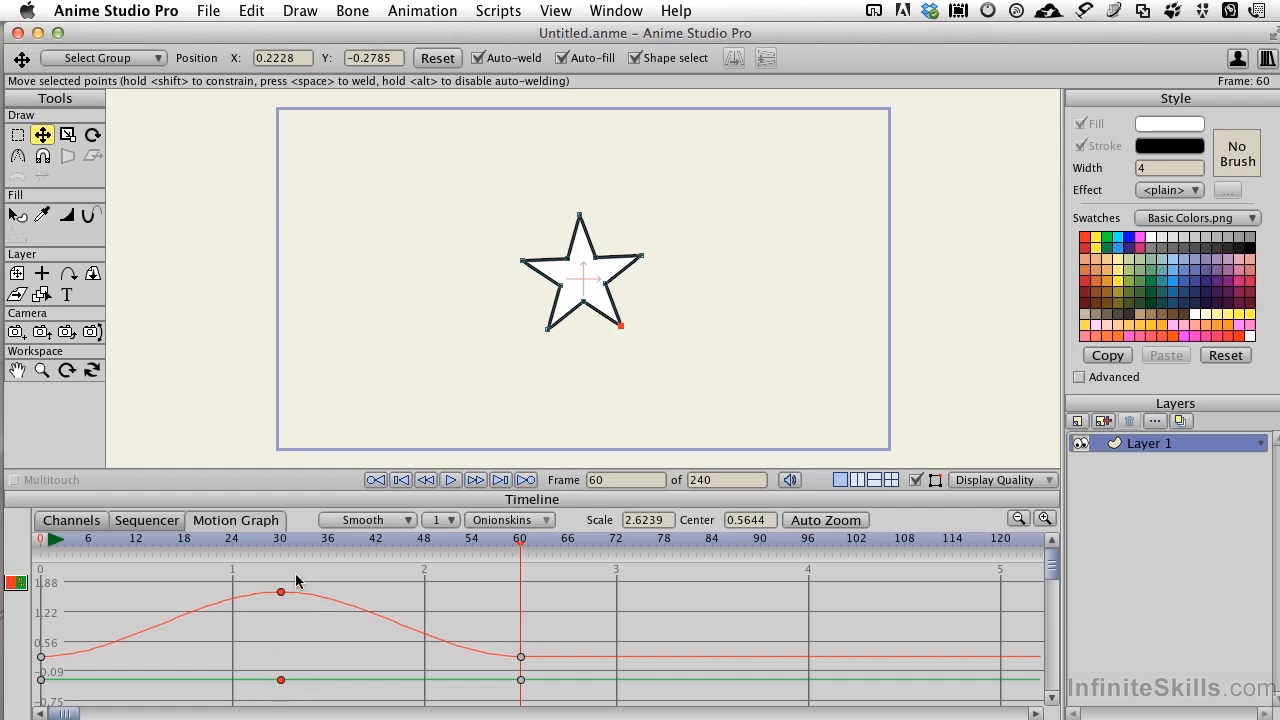
mouse_move(284, 601)
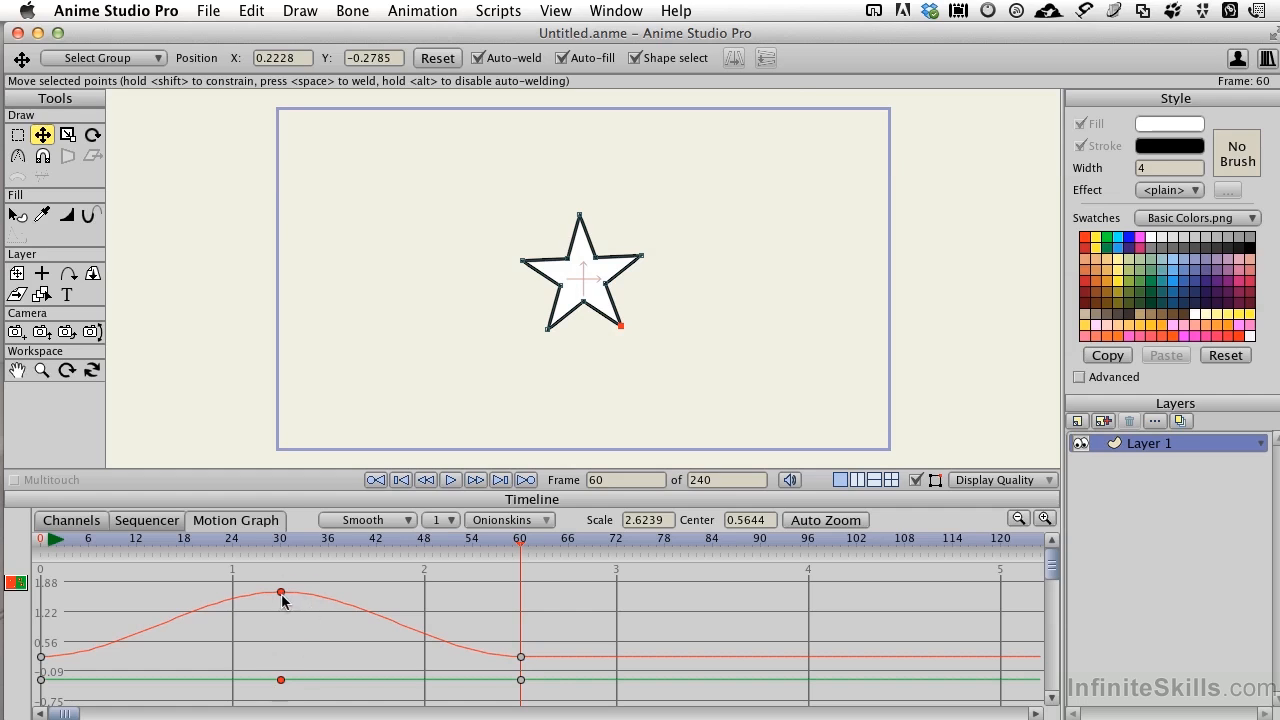